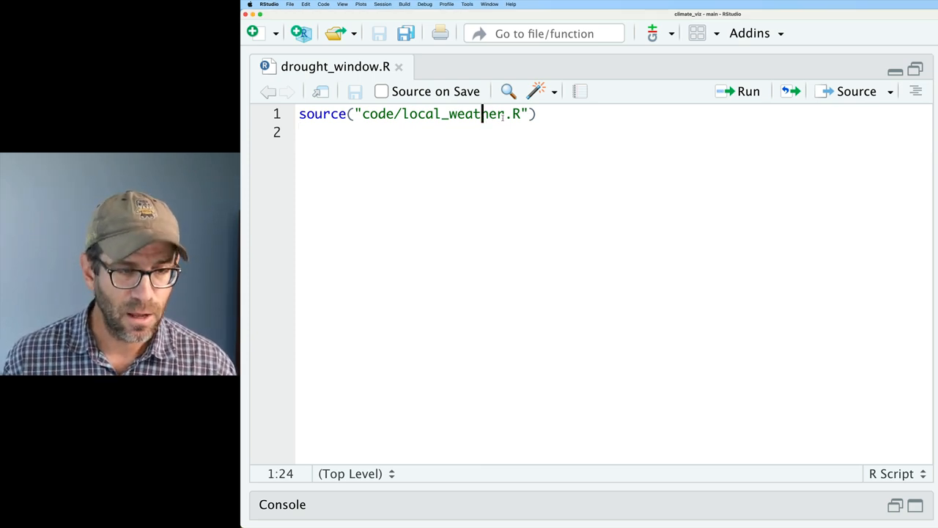
# - Add a local_weather line below source() and print its 47,521-row tibble
pyautogui.click(741, 90)
pyautogui.write('local_weather')
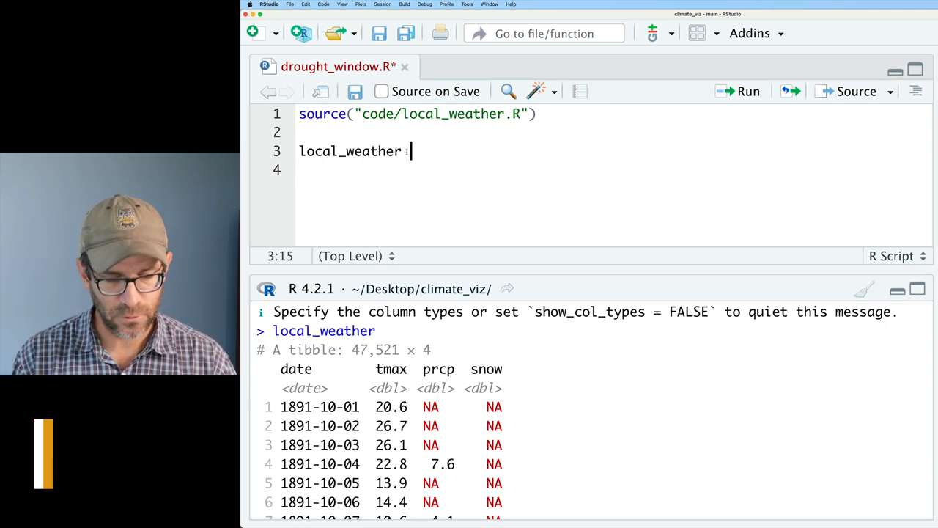
# - Pipe local_weather into select(date, prcp)
pyautogui.write('%>%')
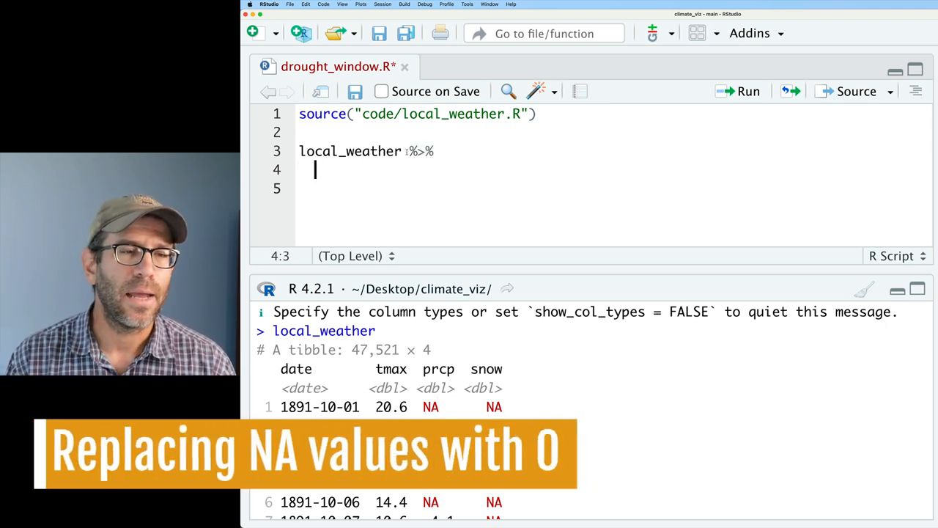
pyautogui.write('select(date')
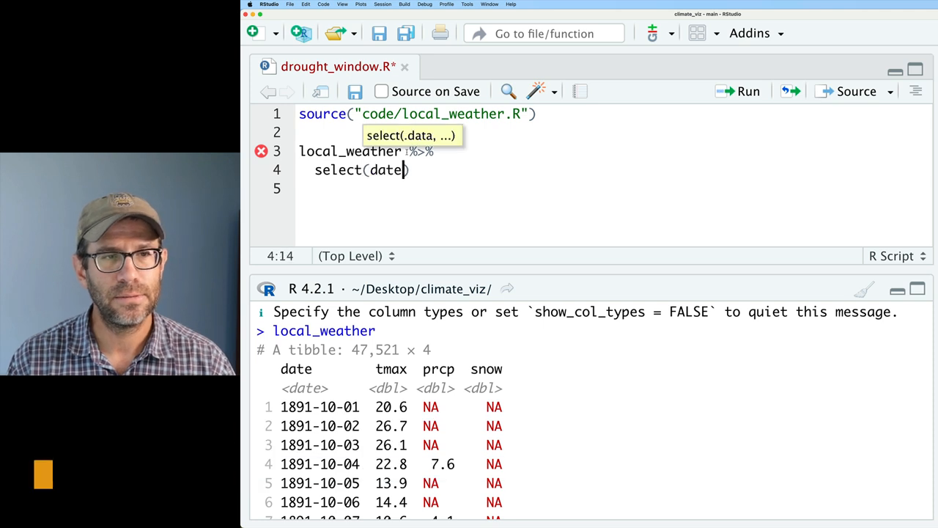
pyautogui.write(', prcp)')
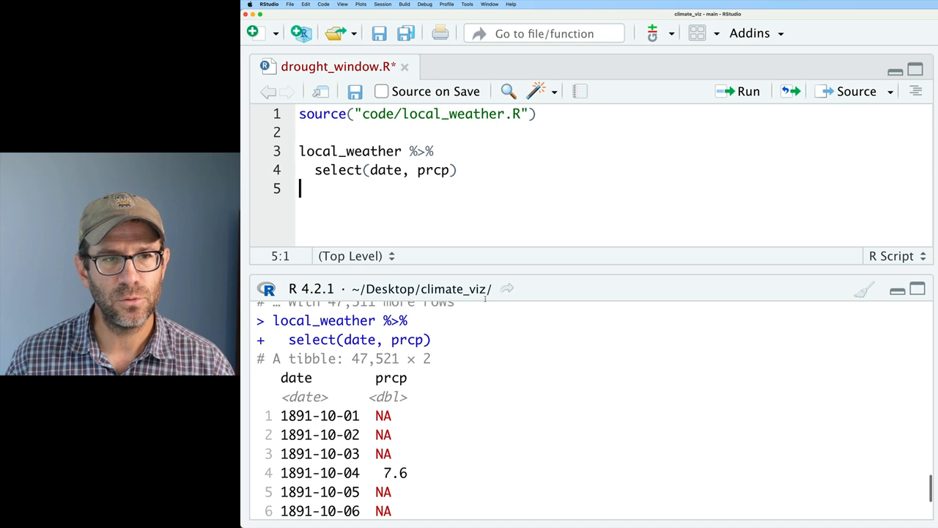
# - Append replace_na(list(prcp = 0)), then remove the list() wrapper to test the error
pyautogui.click(456, 169)
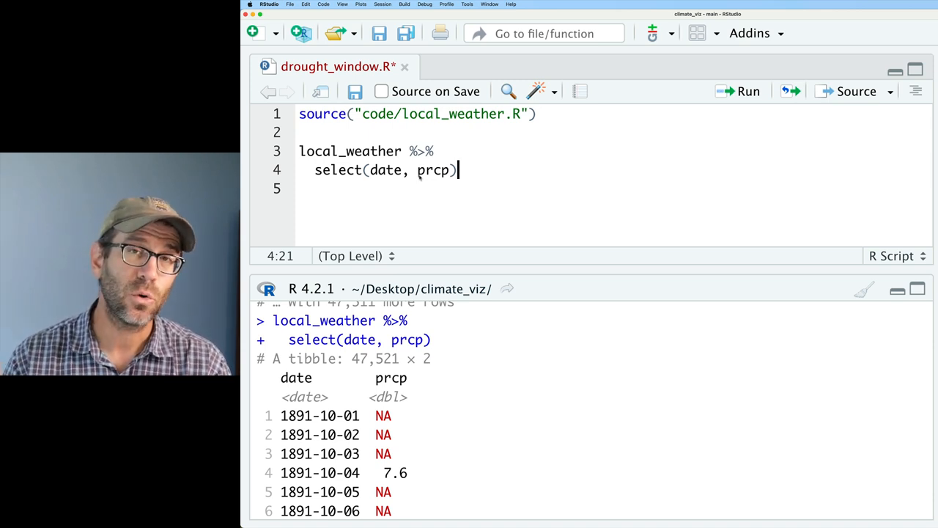
pyautogui.write('%')
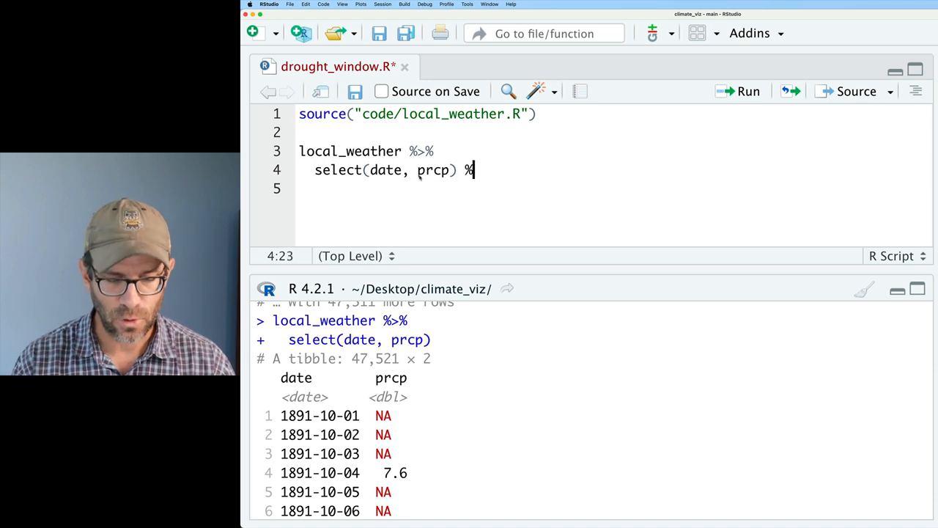
pyautogui.write('%>%')
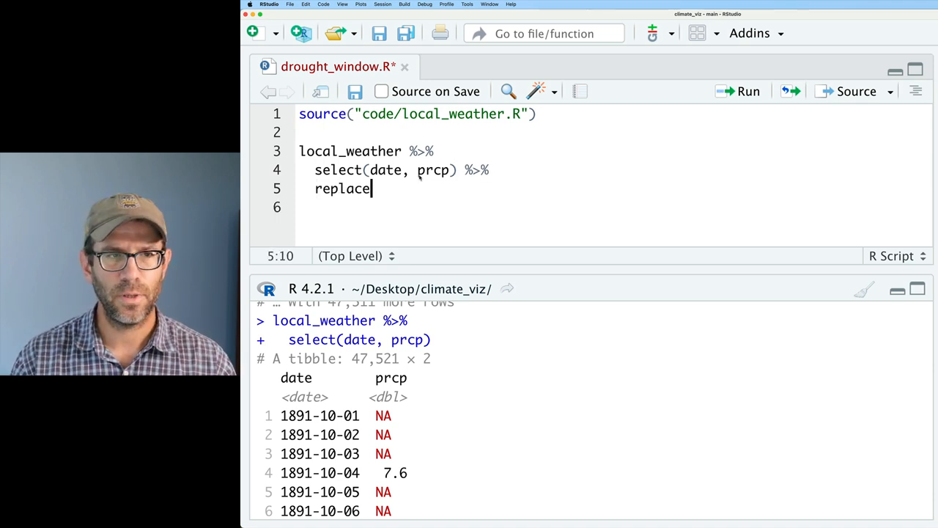
pyautogui.write('_na(lis')
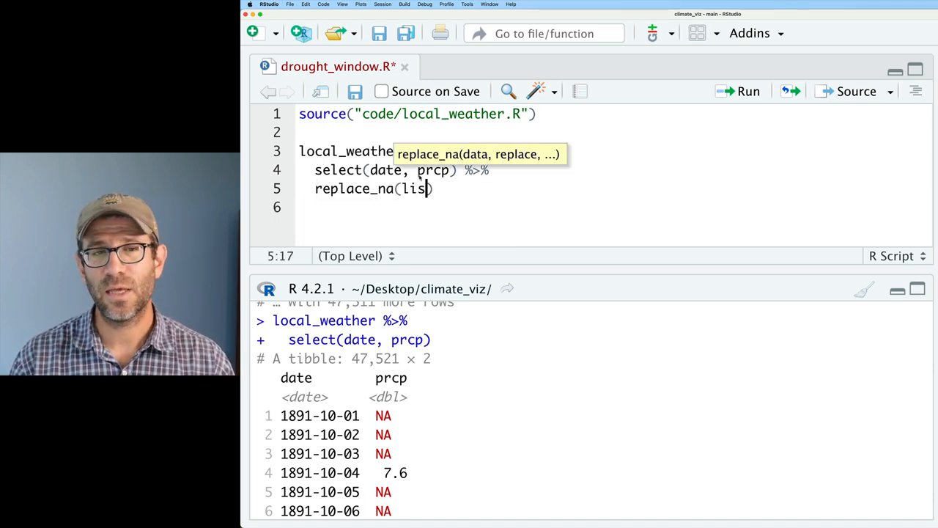
pyautogui.write('t(')
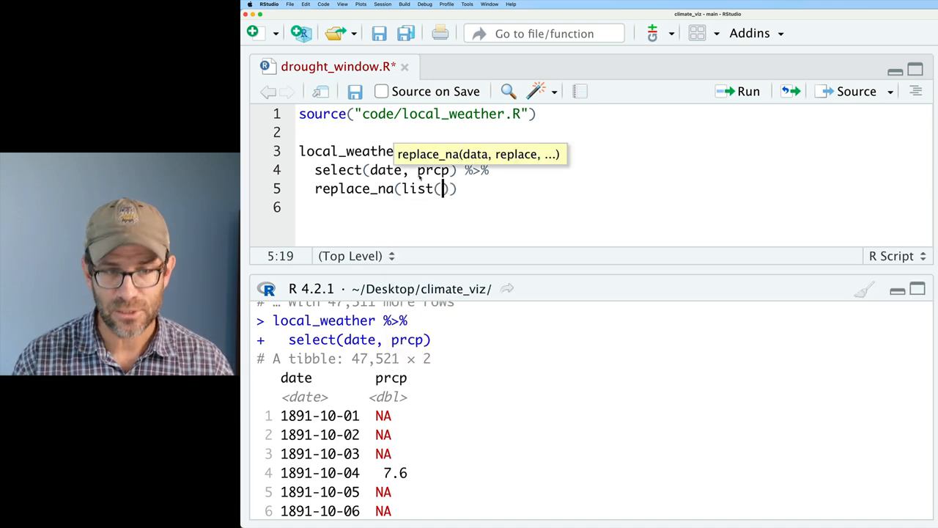
pyautogui.write('prp')
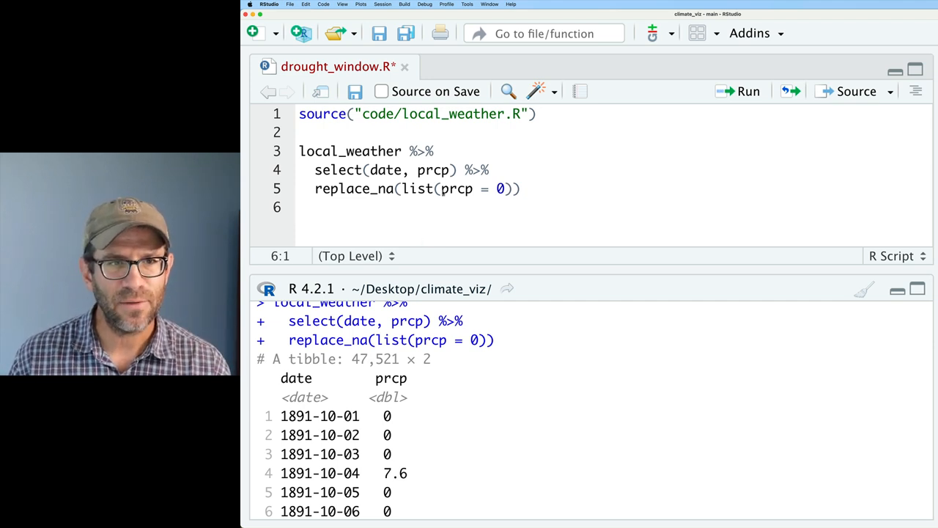
pyautogui.doubleClick(417, 189)
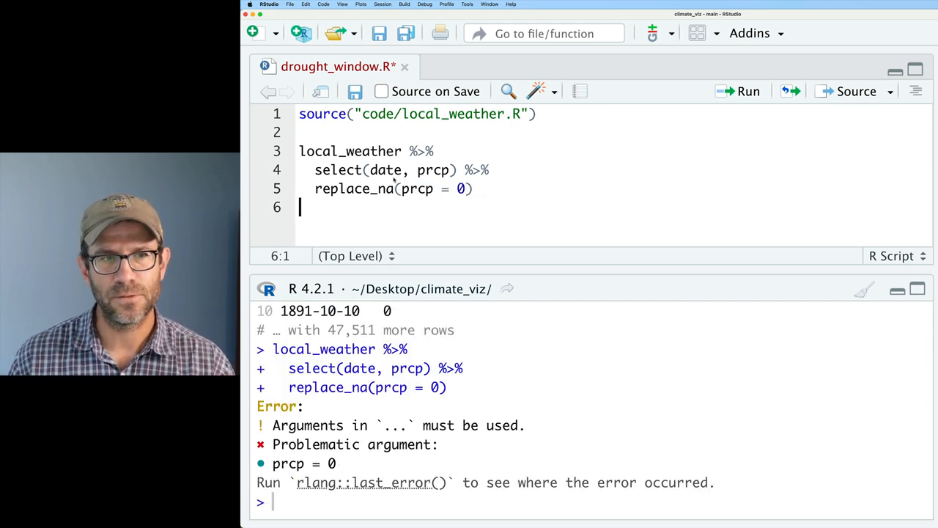
# - Add mutate(prcp = replace_na(prcp, 0)) to fill missing precipitation with zero
pyautogui.write('list(')
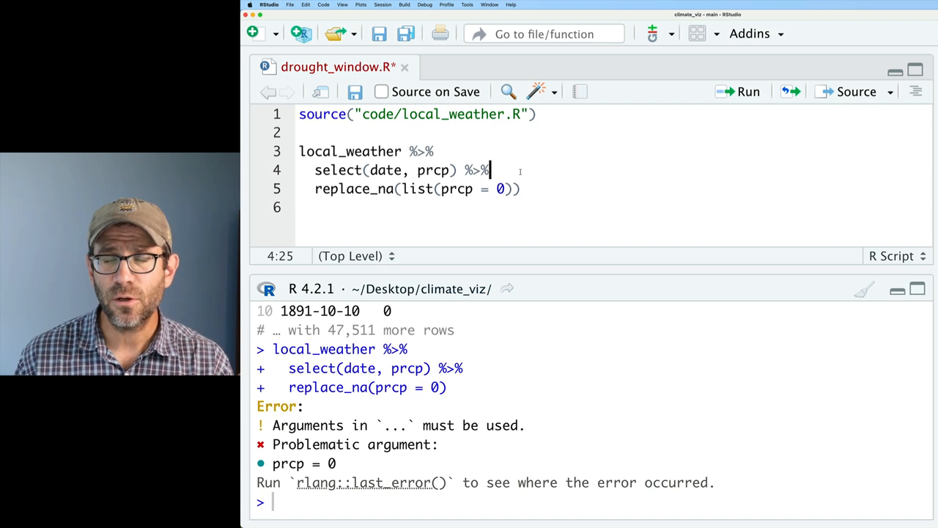
pyautogui.write('mutate(')
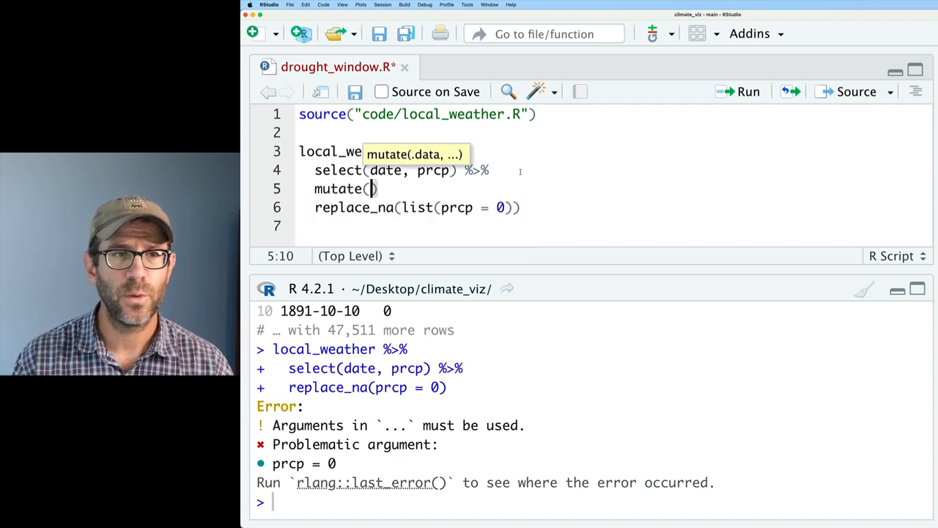
pyautogui.write('prcp =')
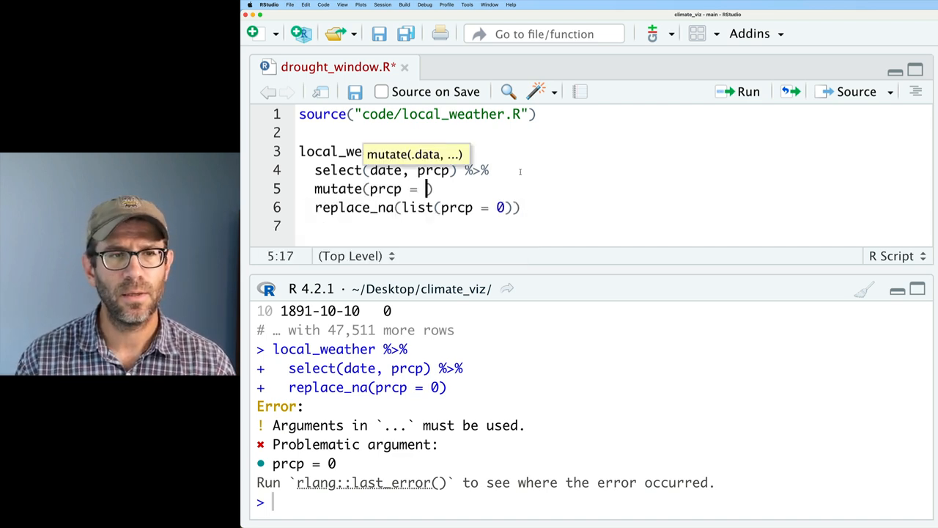
pyautogui.write('replace_na')
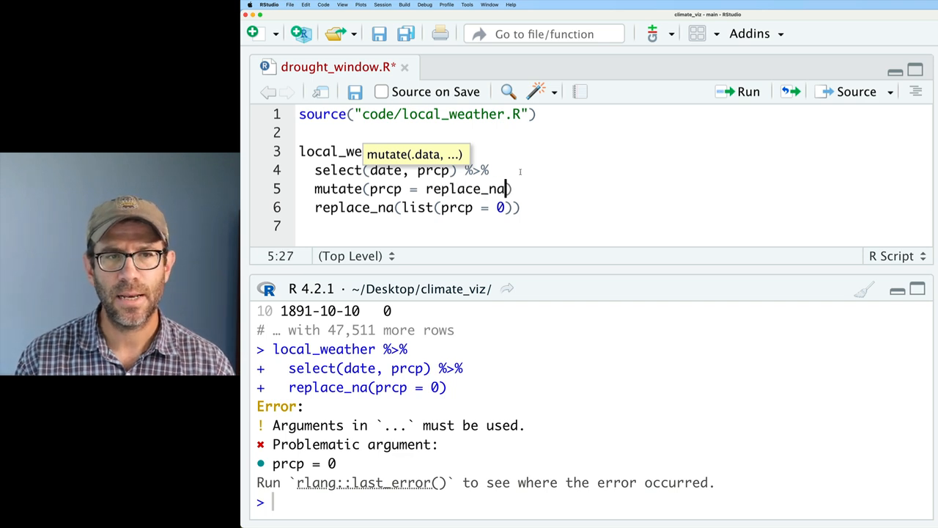
pyautogui.write('(prcp')
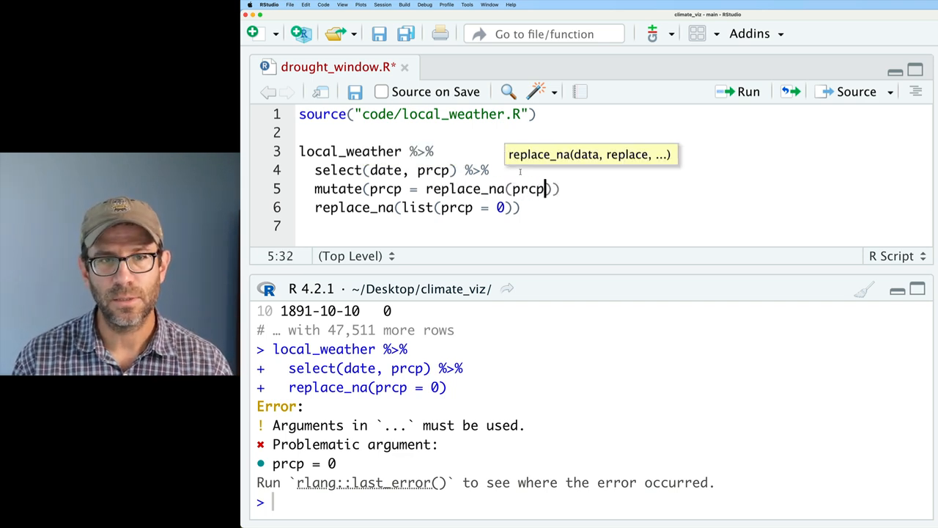
pyautogui.write(', 0')
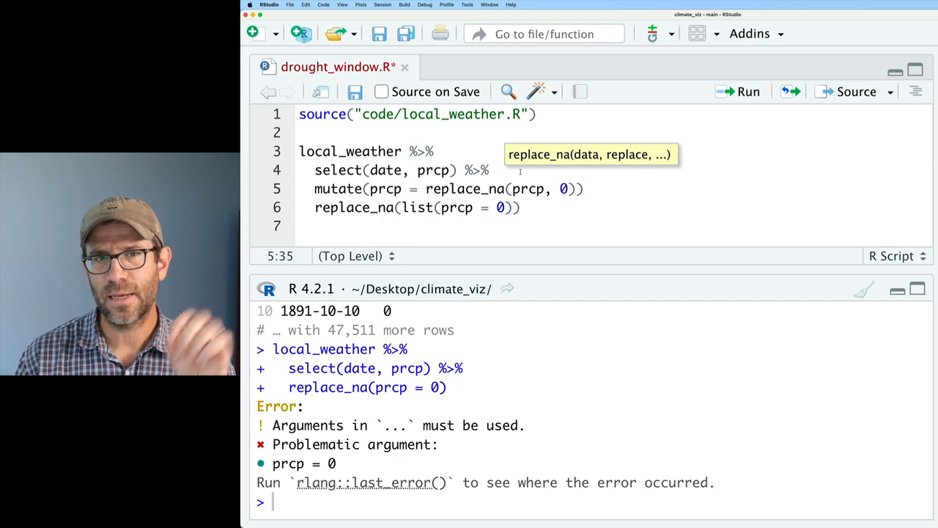
pyautogui.click(369, 188)
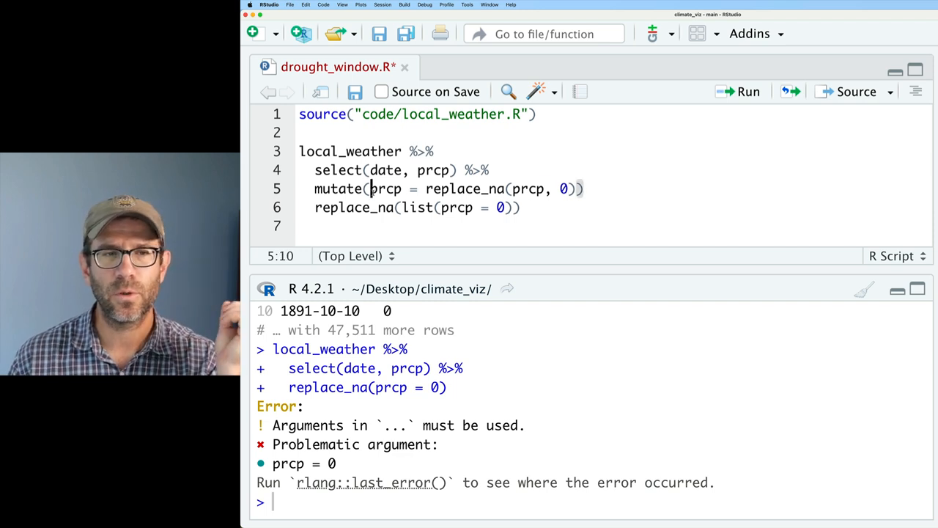
# - Comment out the old replace_na line and append %>% to both lines
pyautogui.doubleClick(387, 188)
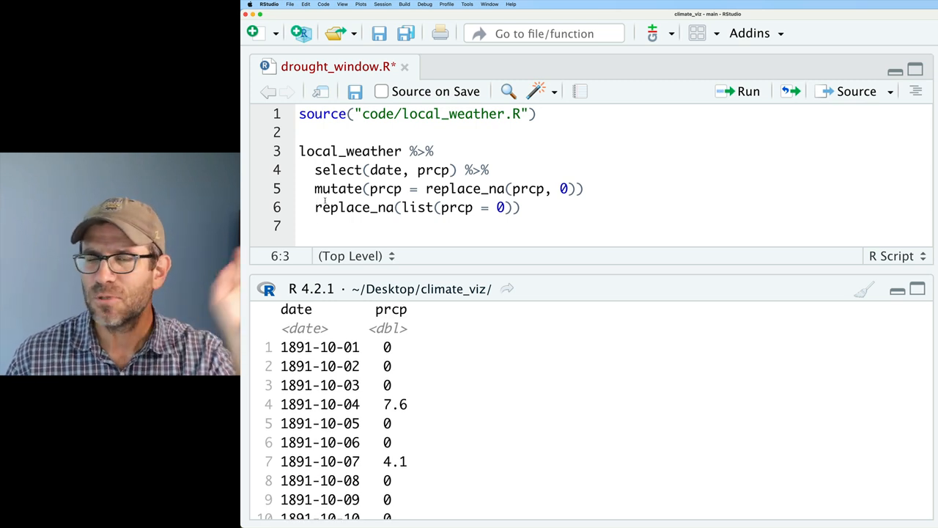
pyautogui.write('#')
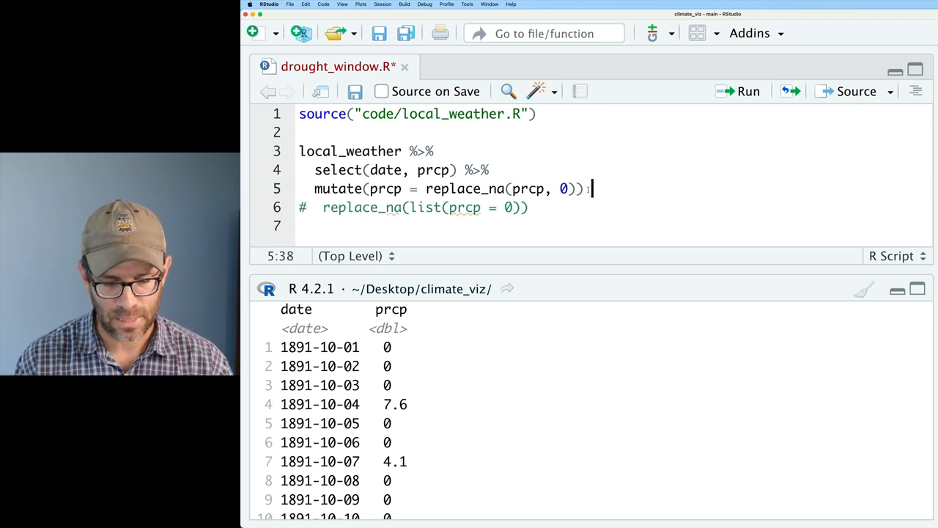
pyautogui.write('%>%')
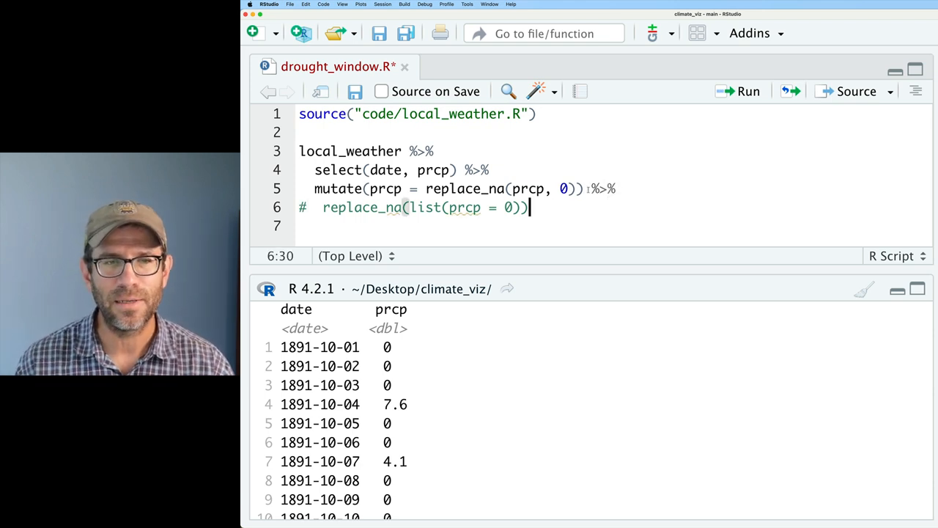
pyautogui.write('%>%')
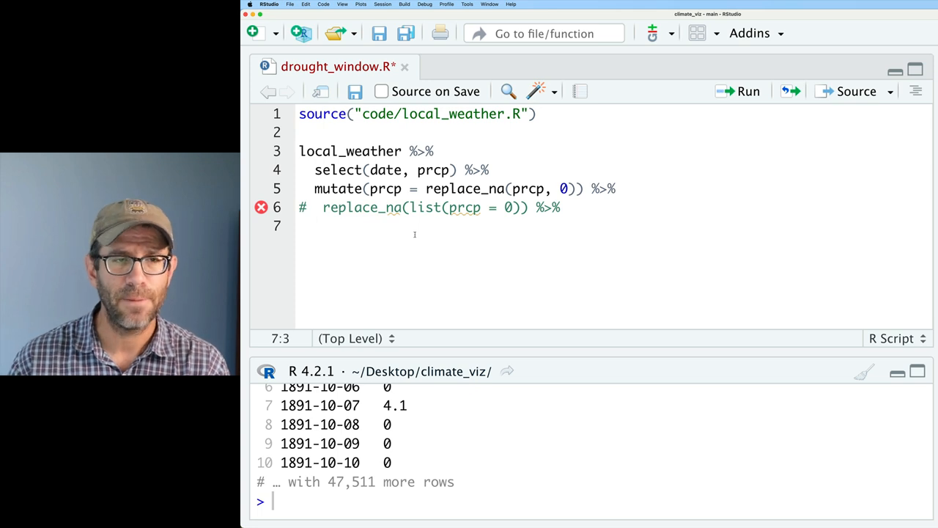
# - Add filter(prcp > threshold) to the pipeline
pyautogui.write('filte')
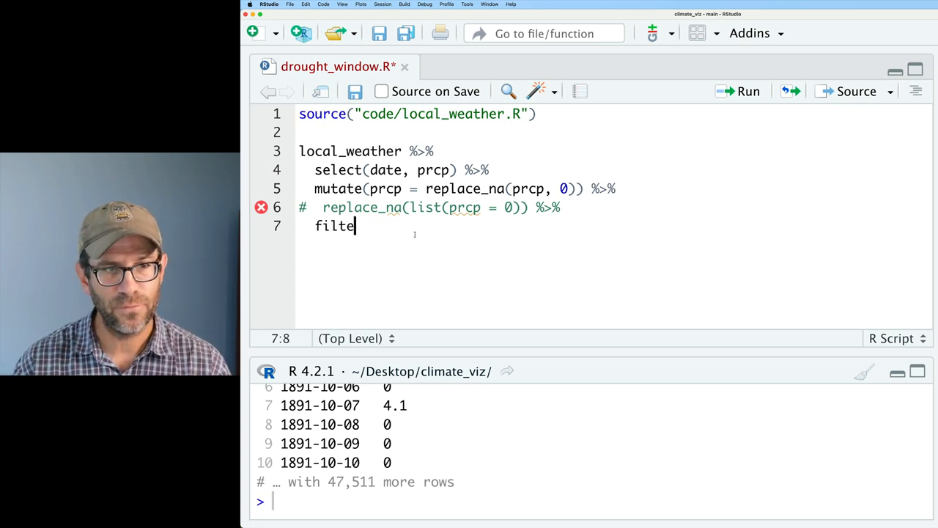
pyautogui.write('r(prcp > thres')
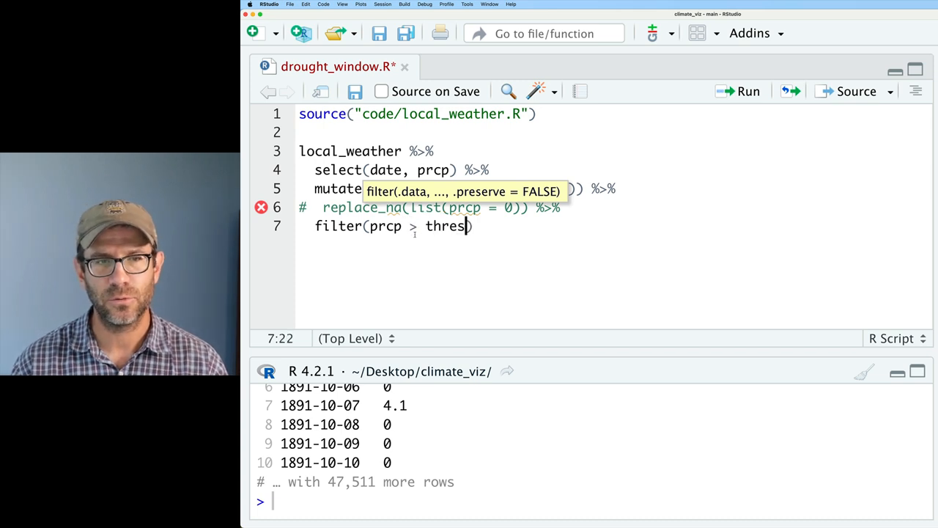
pyautogui.write('hold')
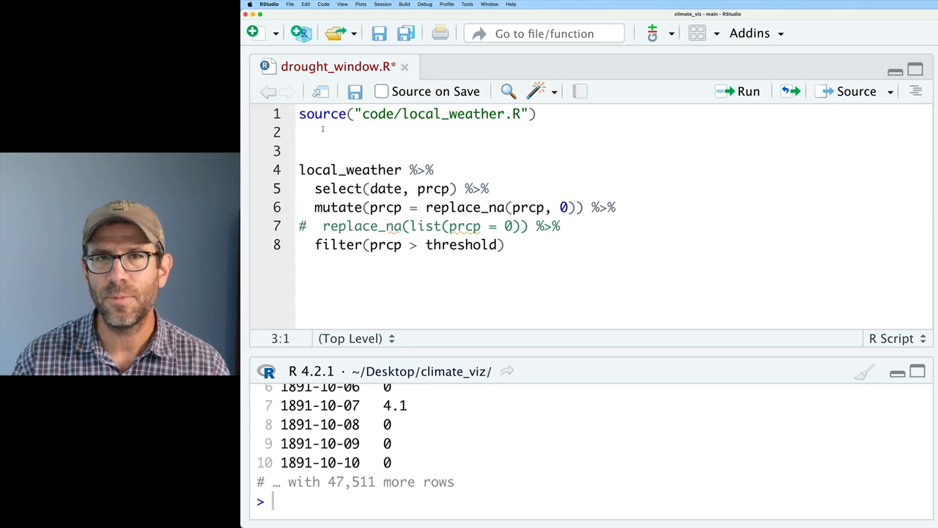
pyautogui.write('threshold <- 0')
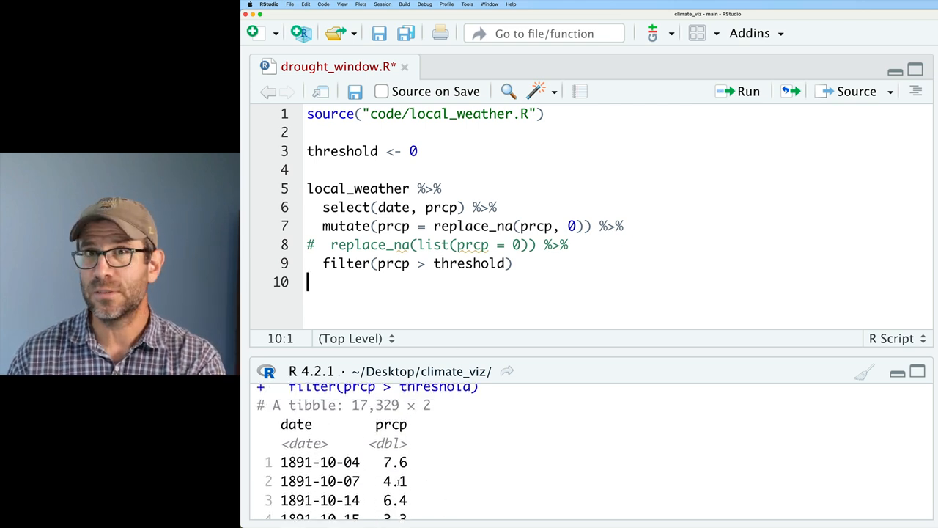
# - Try a threshold of 5, then set it to 0 and rerun
pyautogui.click(412, 151)
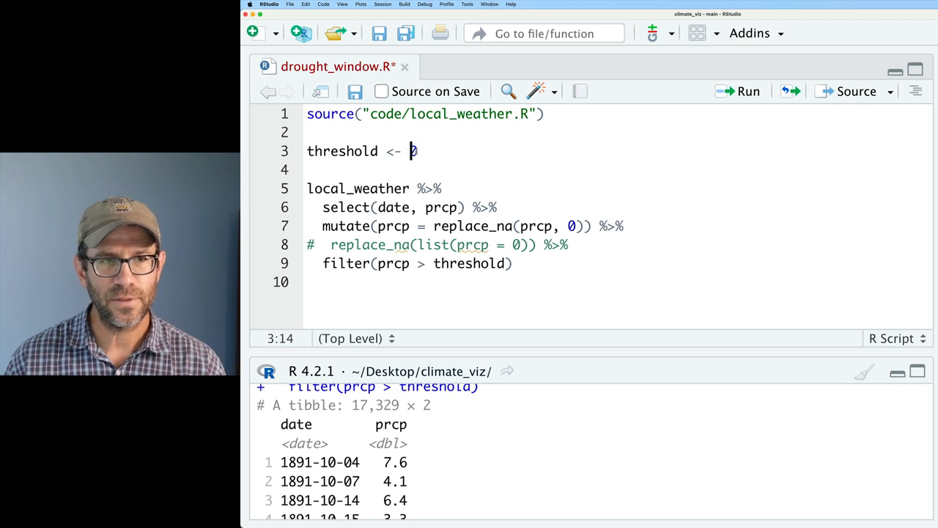
pyautogui.write('5')
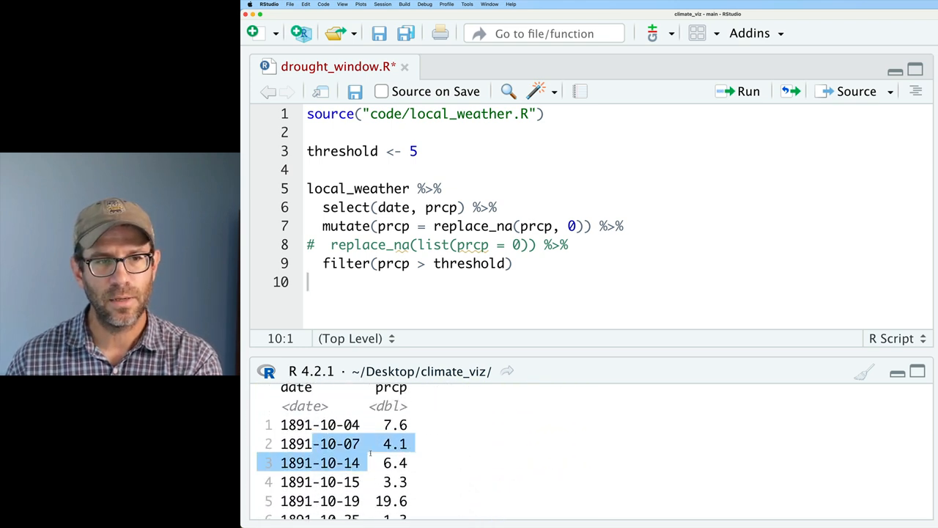
pyautogui.click(745, 91)
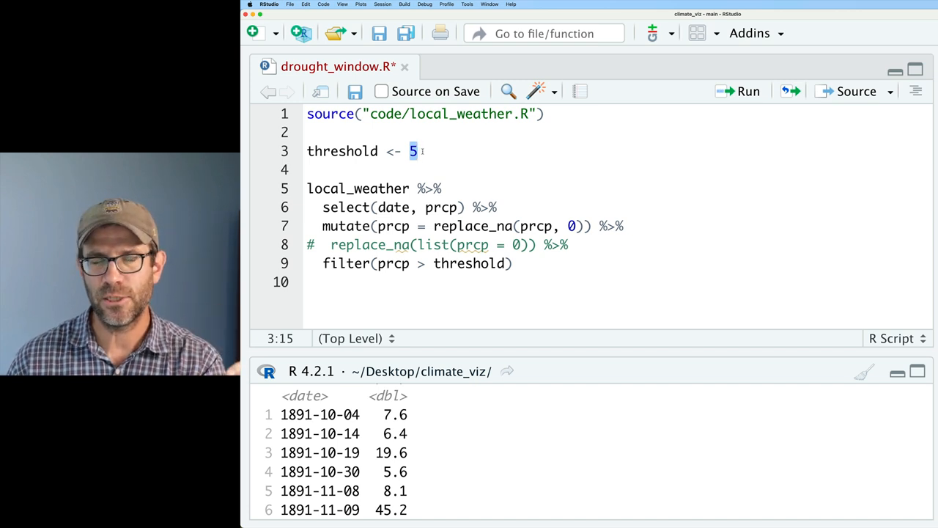
pyautogui.write('0')
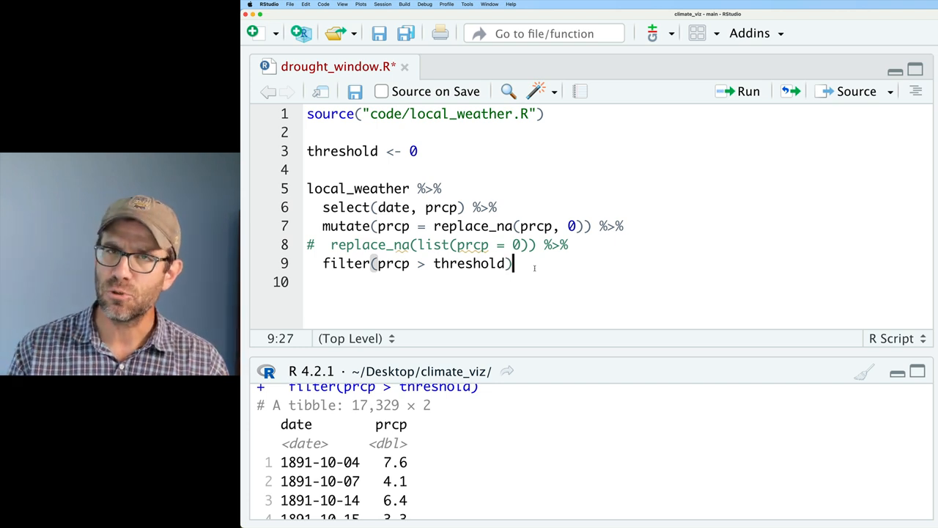
# - Add a mutate step creating prev_date from lag(date), trying different n values
pyautogui.write('%>%')
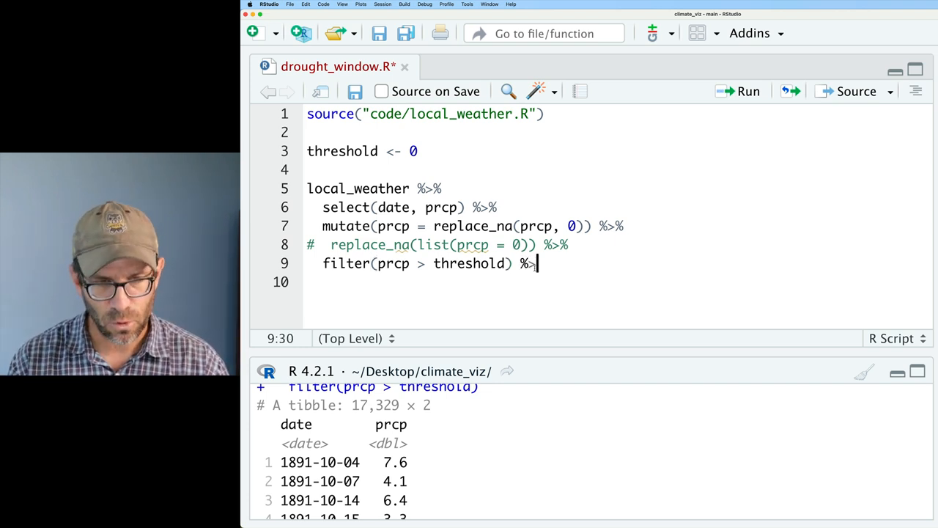
pyautogui.write('mutate(')
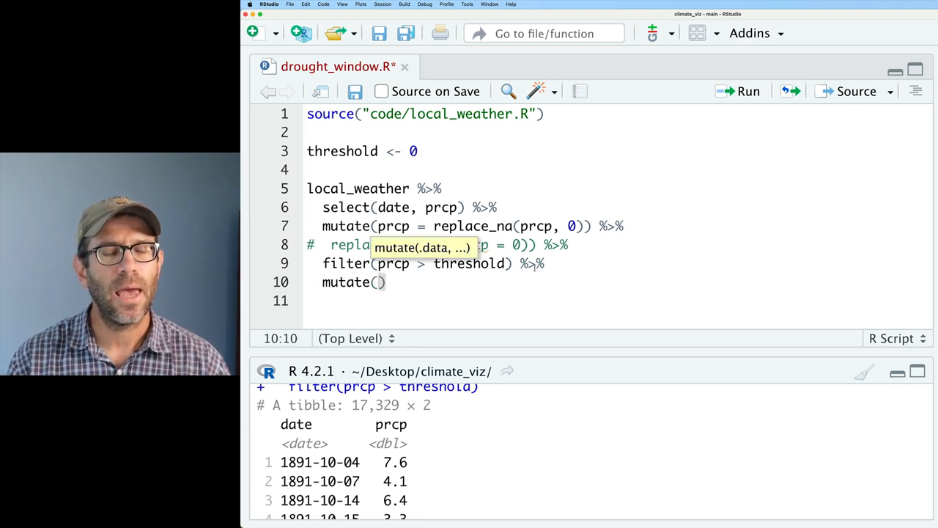
pyautogui.write('lagged_date = lag')
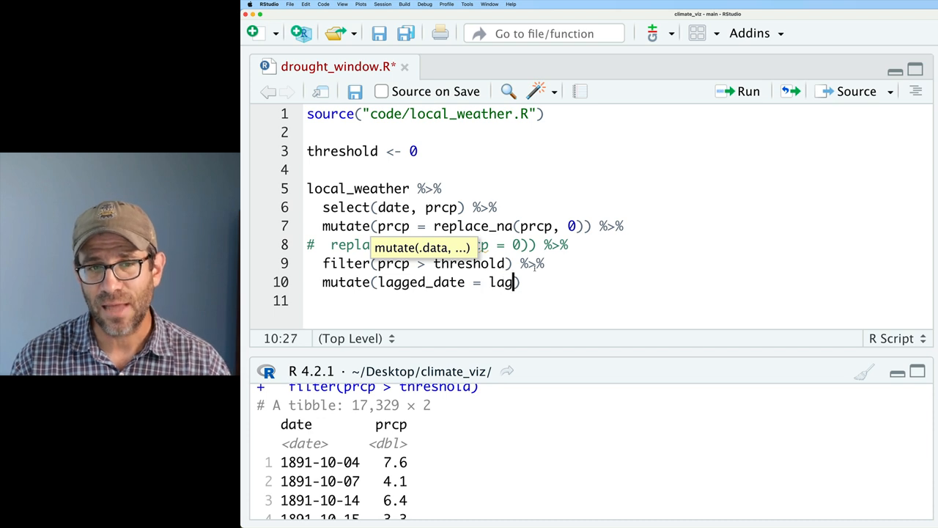
pyautogui.press('Return')
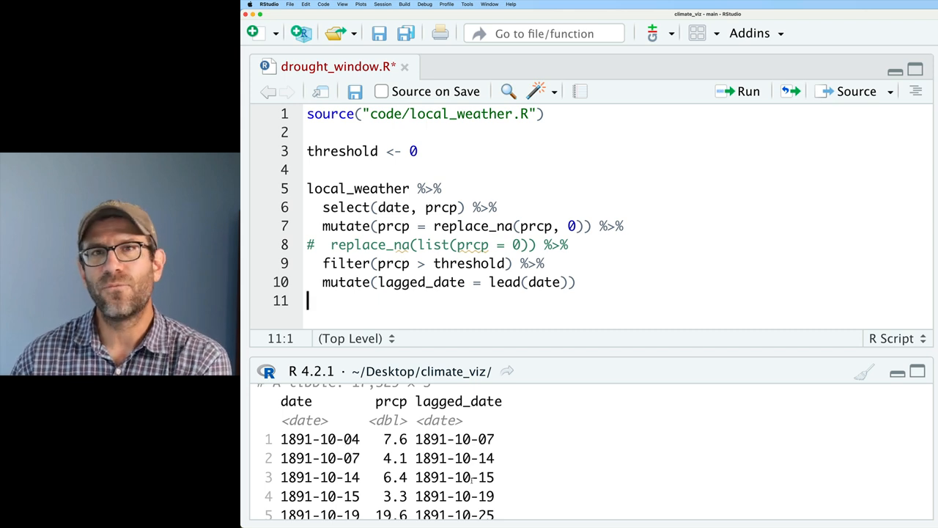
pyautogui.doubleClick(316, 439)
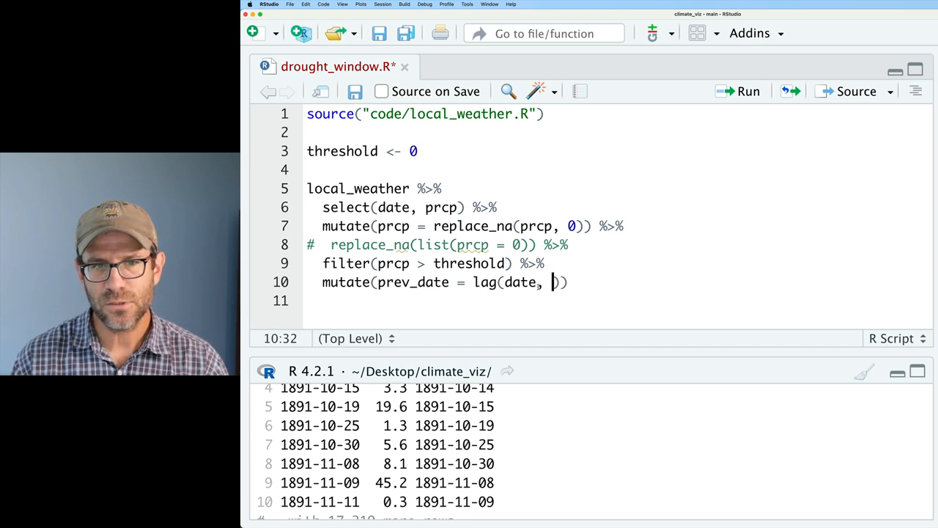
pyautogui.write('n=5')
pyautogui.click(617, 301)
pyautogui.write('drop_na() %>%')
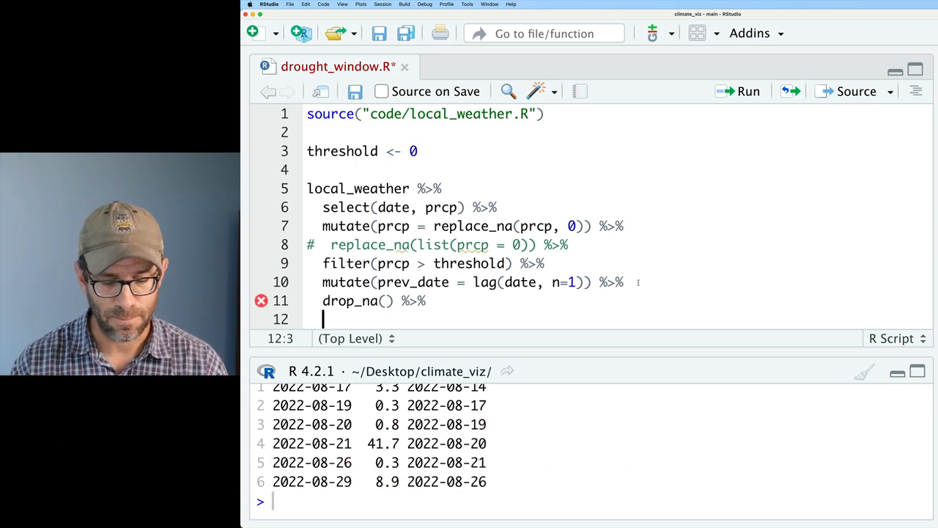
# - Add drought_length = as.numeric(date - prev_date) via mutate
pyautogui.write('mutate(drought_length = date - prev_date')
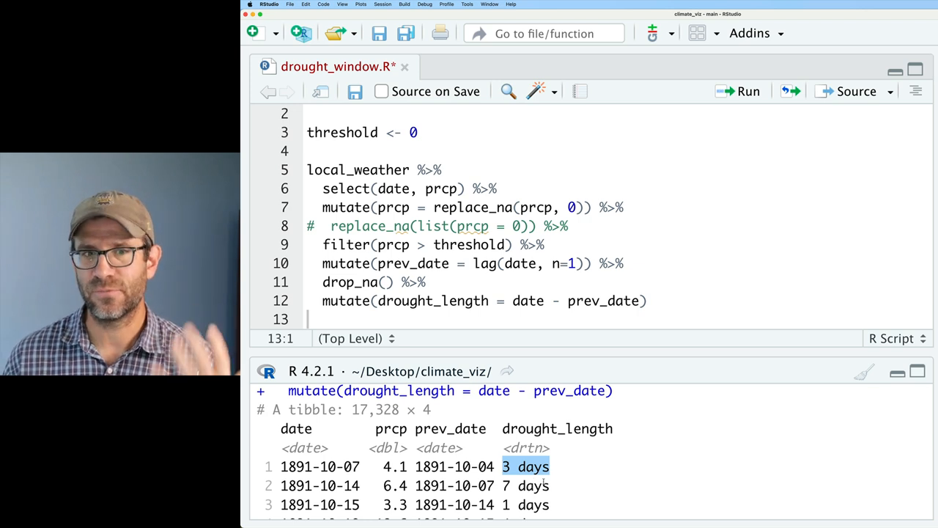
pyautogui.click(513, 301)
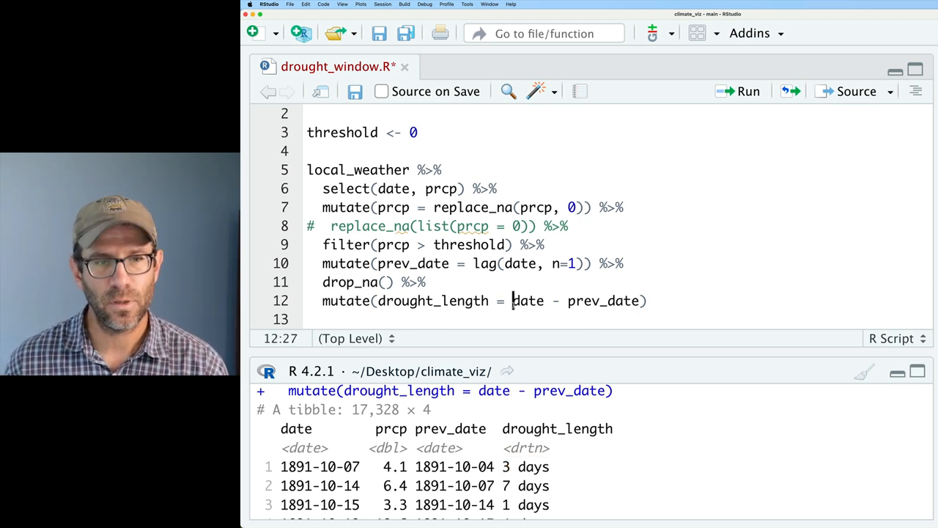
pyautogui.write('as.numeric(')
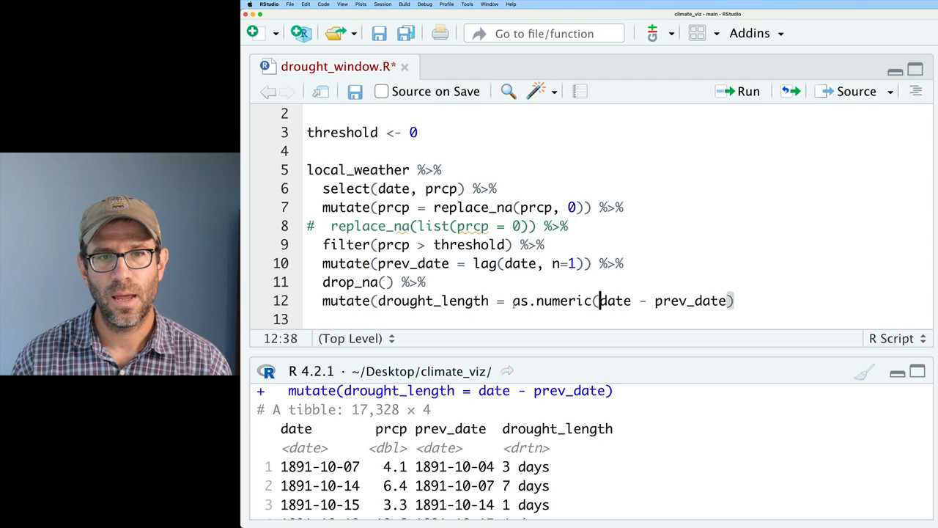
pyautogui.write(')')
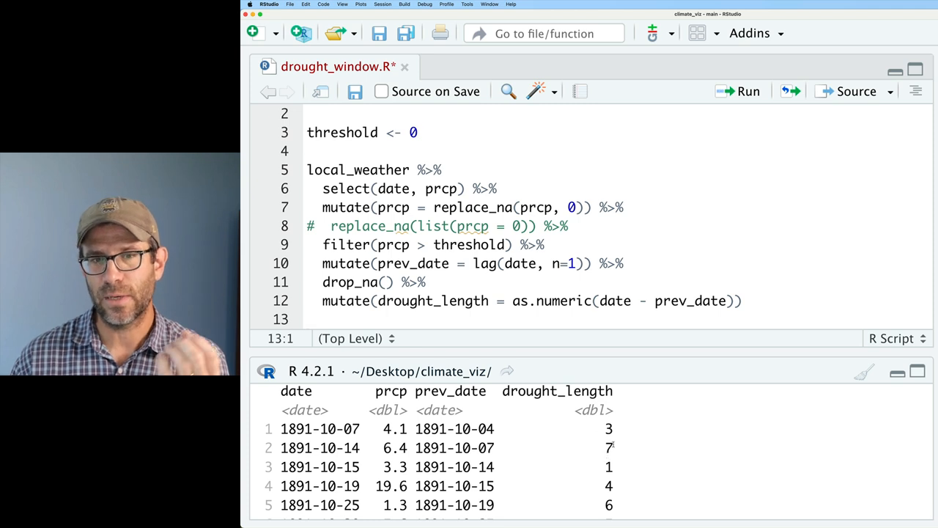
pyautogui.moveTo(577, 433)
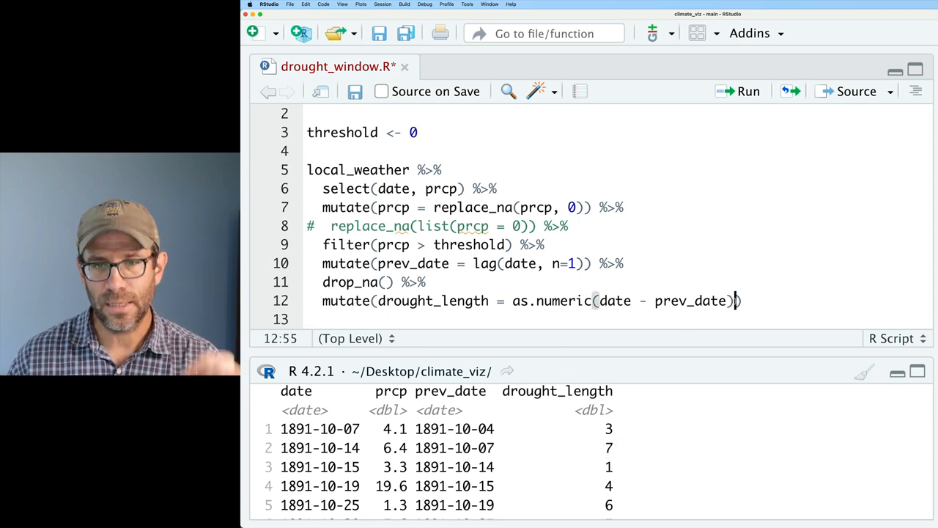
# - Add year = year(date), assign to drought_by_year, and select year and length = drought_length
pyautogui.write(')')
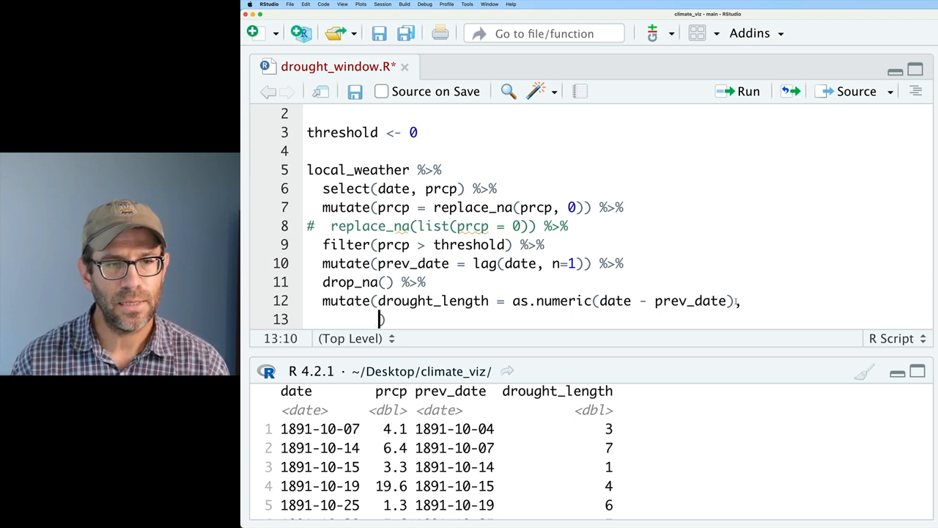
pyautogui.write('year =')
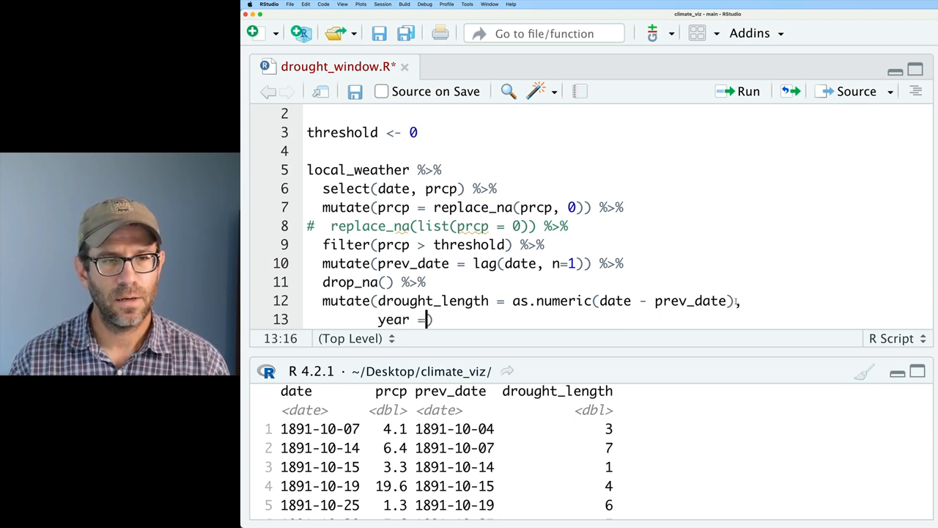
pyautogui.write('year(date')
pyautogui.write('sele')
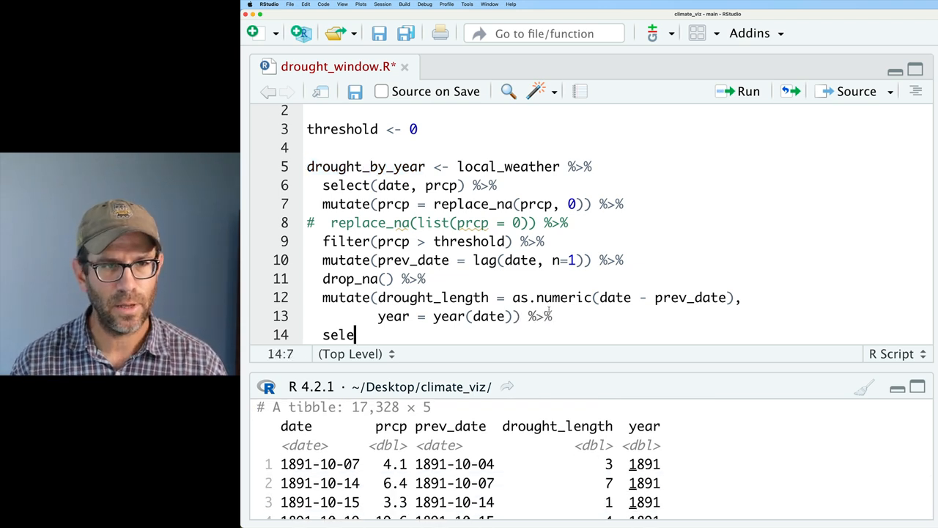
pyautogui.write('ct(year,')
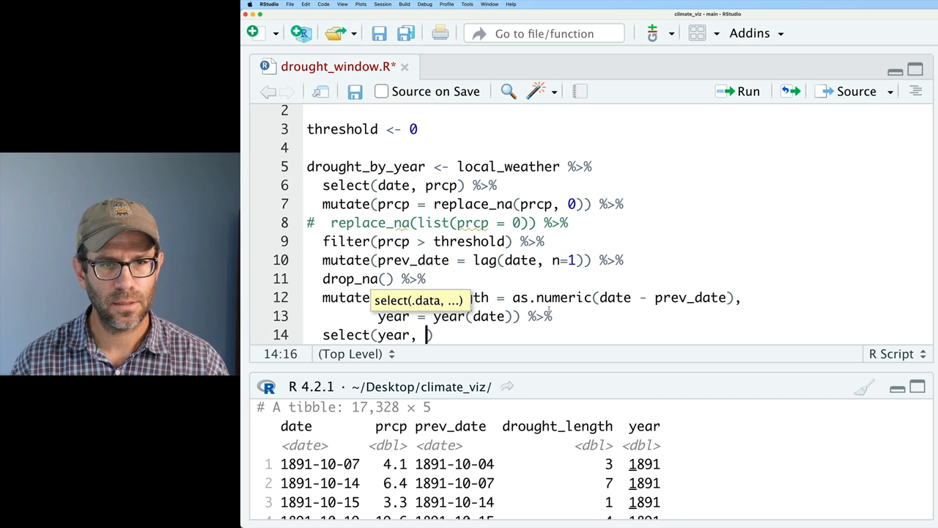
pyautogui.write('length')
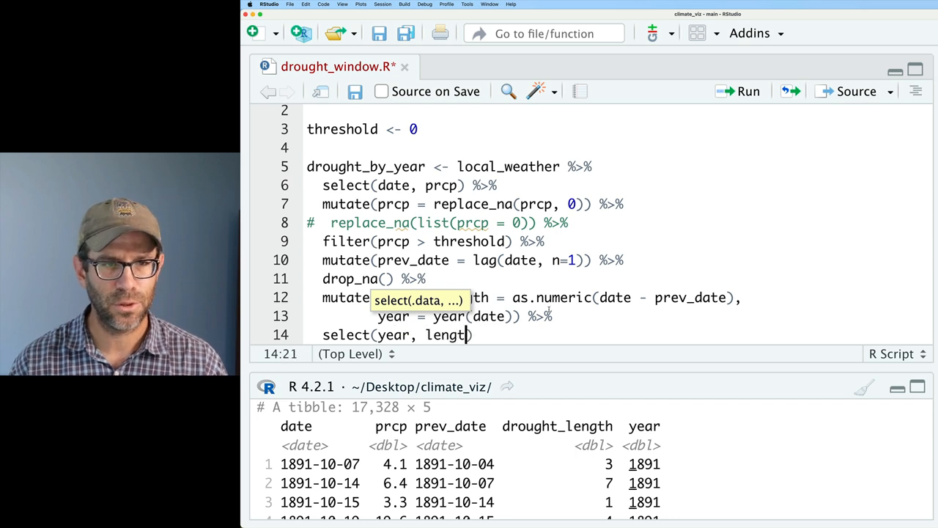
pyautogui.write('= drought_length')
pyautogui.write('filter(year = ')
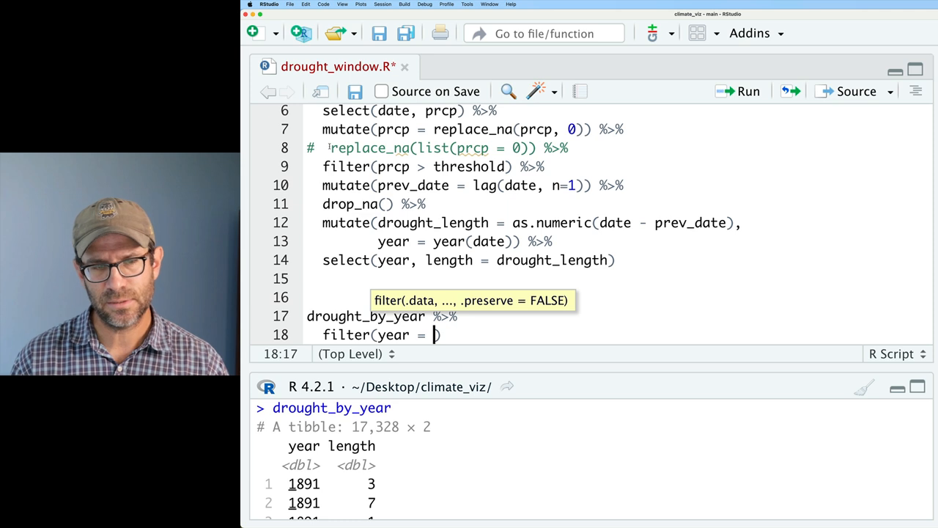
# - Filter to year 1976 and plot drought length with ggplot and geom_histogram
pyautogui.write('== 1976')
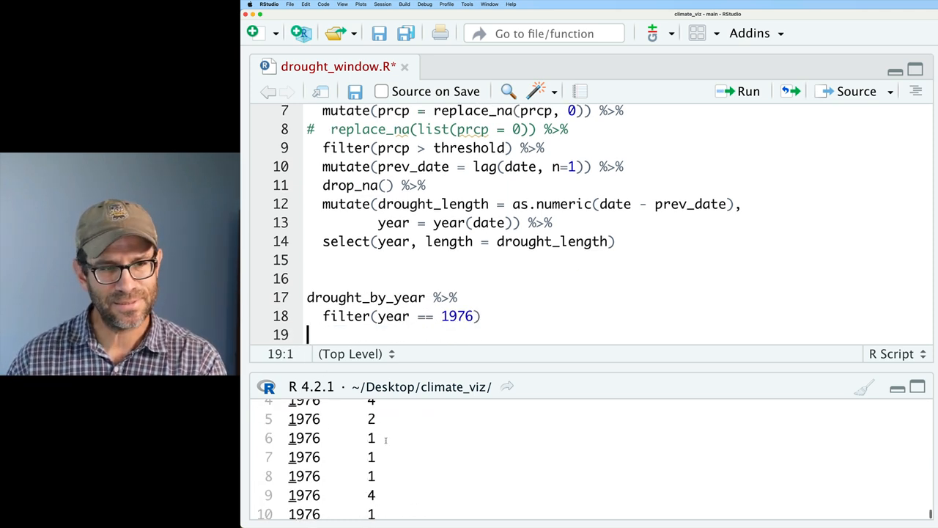
pyautogui.write('%>%')
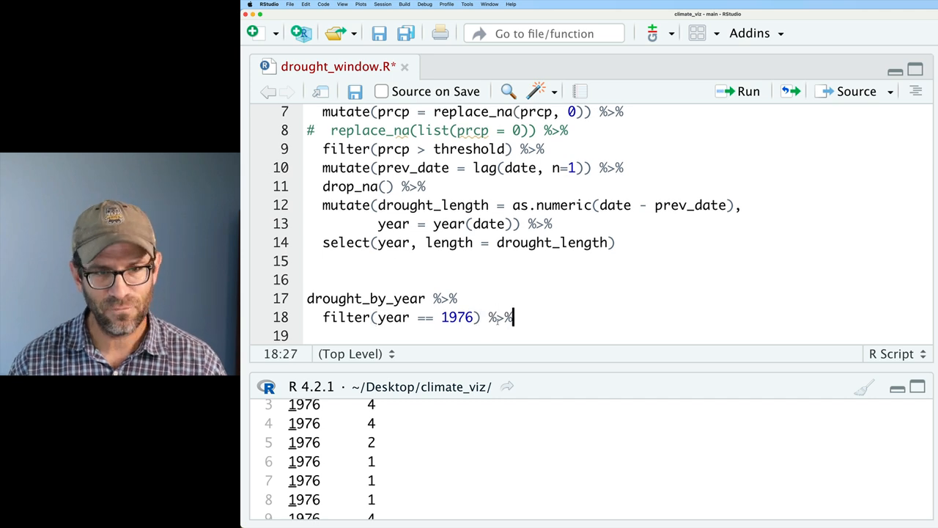
pyautogui.write('ggplot(aes(x =')
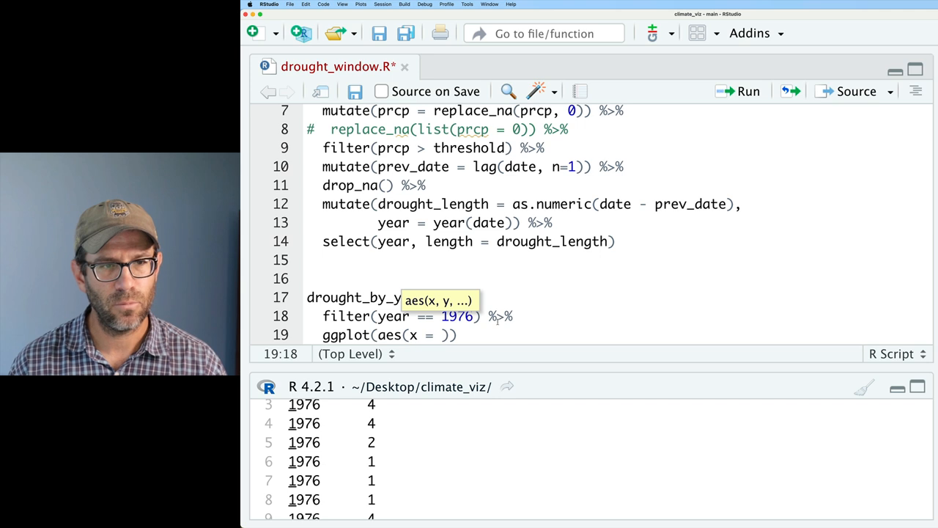
pyautogui.write('length')
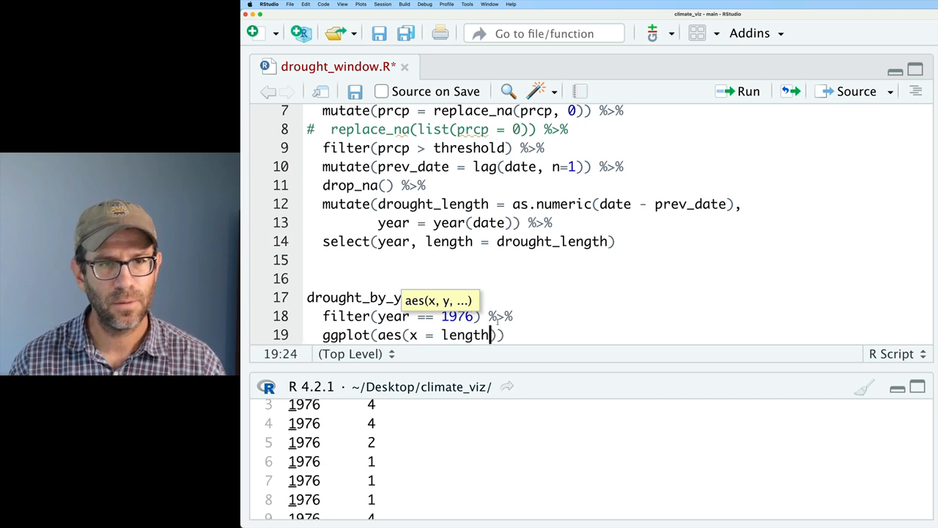
pyautogui.write('+ geom_histogram(')
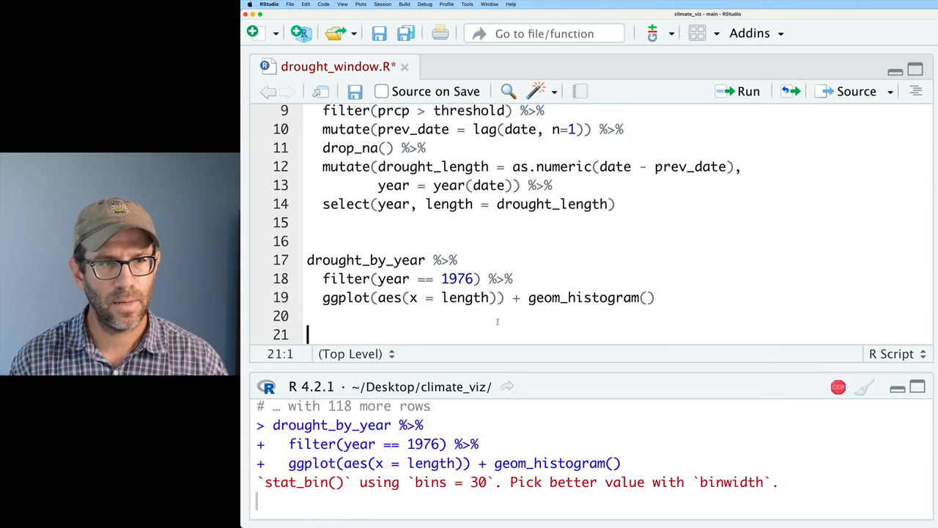
# - Start a ggsave('figures/drought_lengths.png', width = ...) line
pyautogui.write('ggsave(')
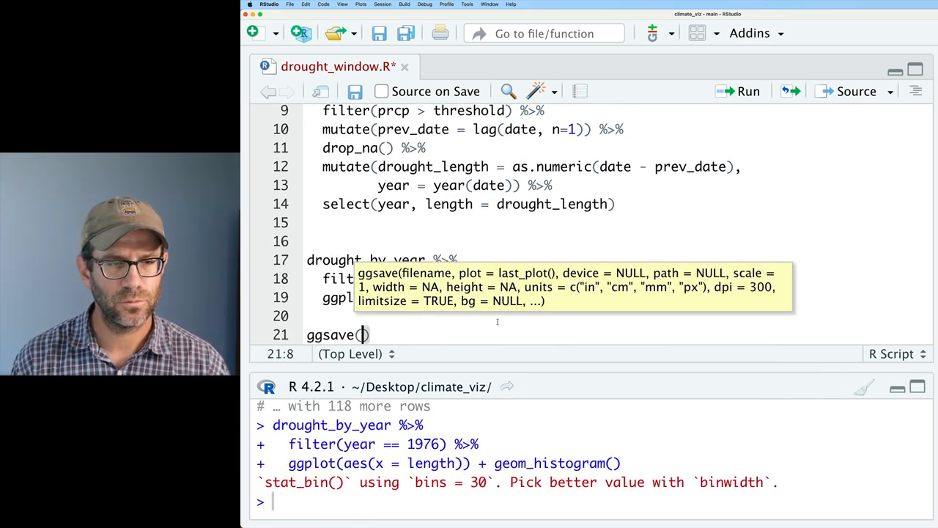
pyautogui.write("'figure'")
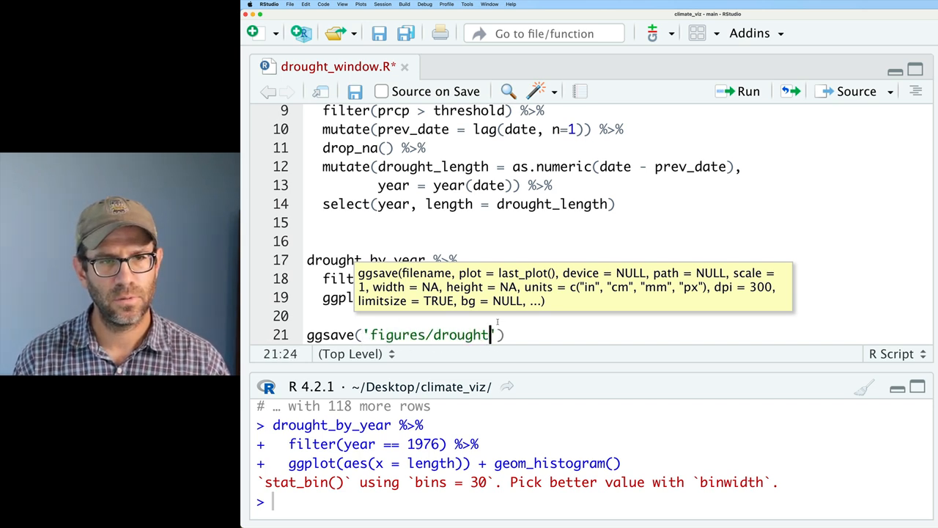
pyautogui.write('_len')
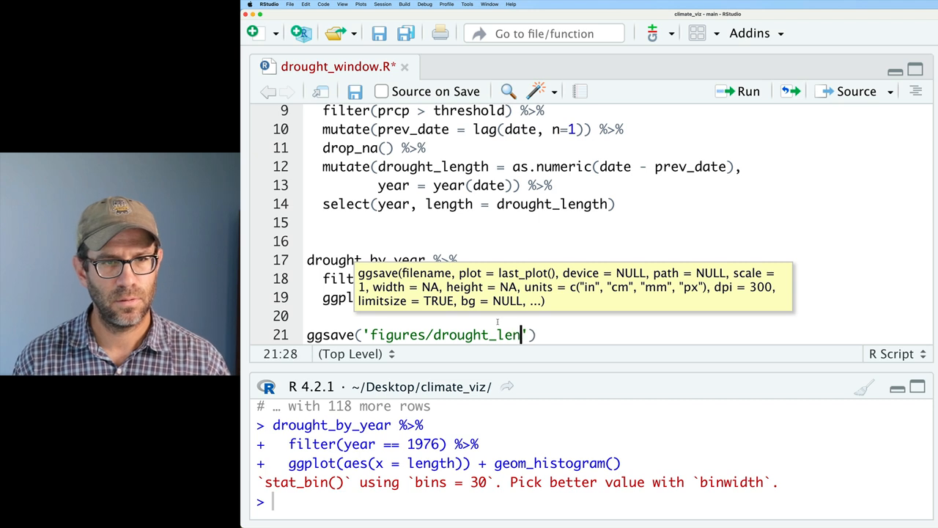
pyautogui.write('gths.p')
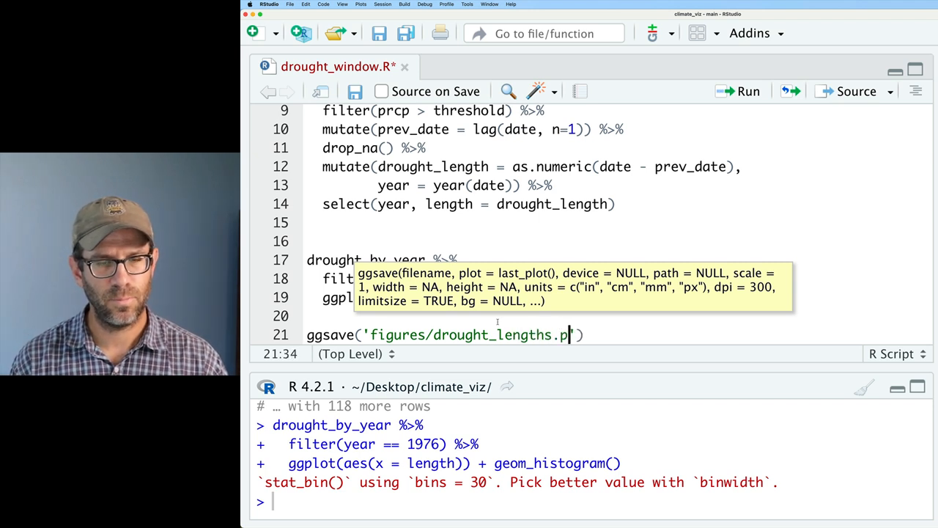
pyautogui.write("ng', width")
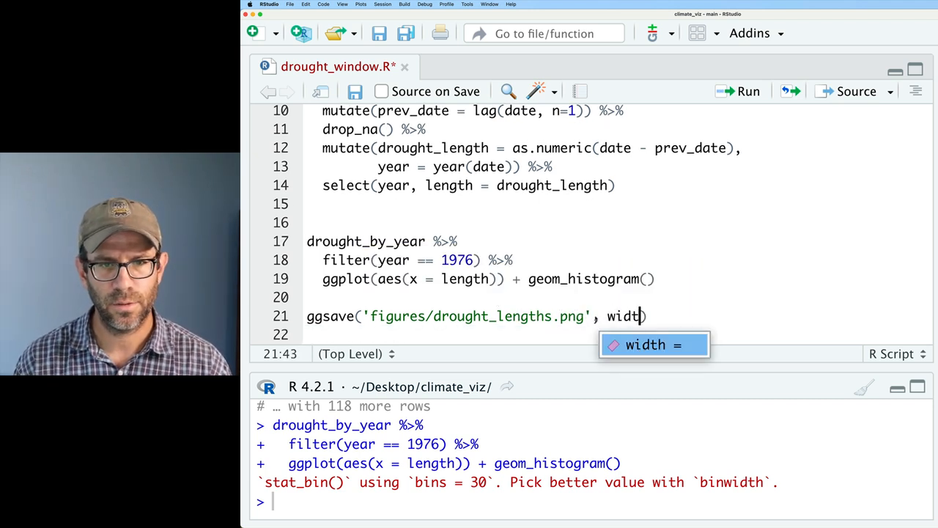
pyautogui.press('Tab')
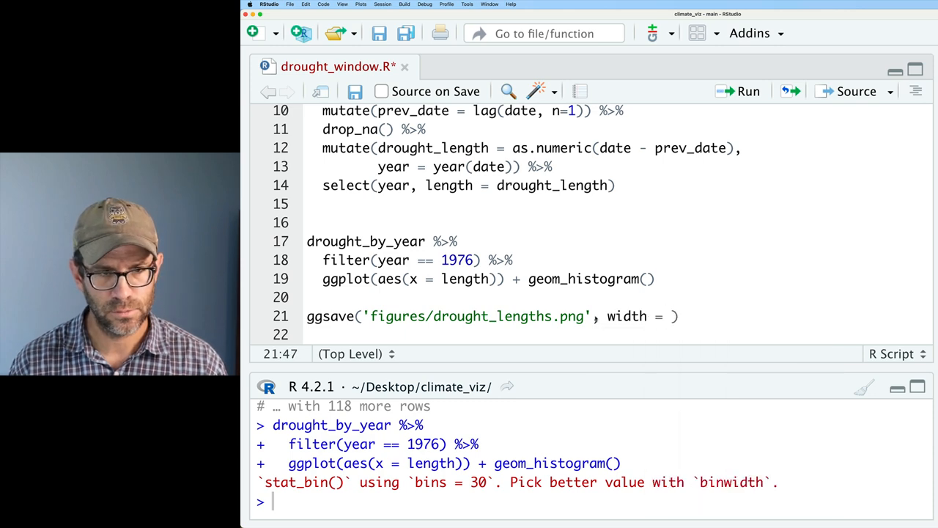
# - Finish ggsave with width = 6 and height = 4 and run it
pyautogui.write('6, height = 4')
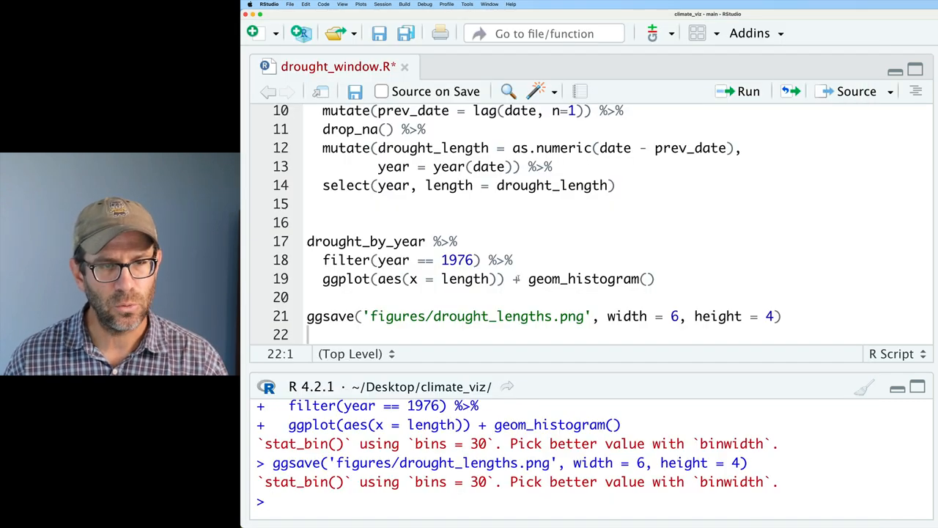
# - Pipe drought_by_year into group_by(year) and summarize()
pyautogui.doubleClick(366, 241)
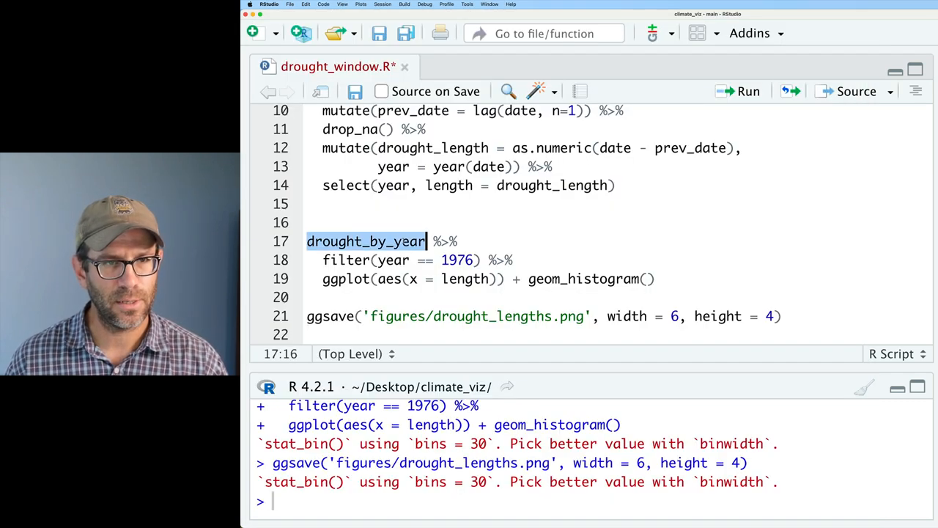
pyautogui.write('drought_by_year %>%')
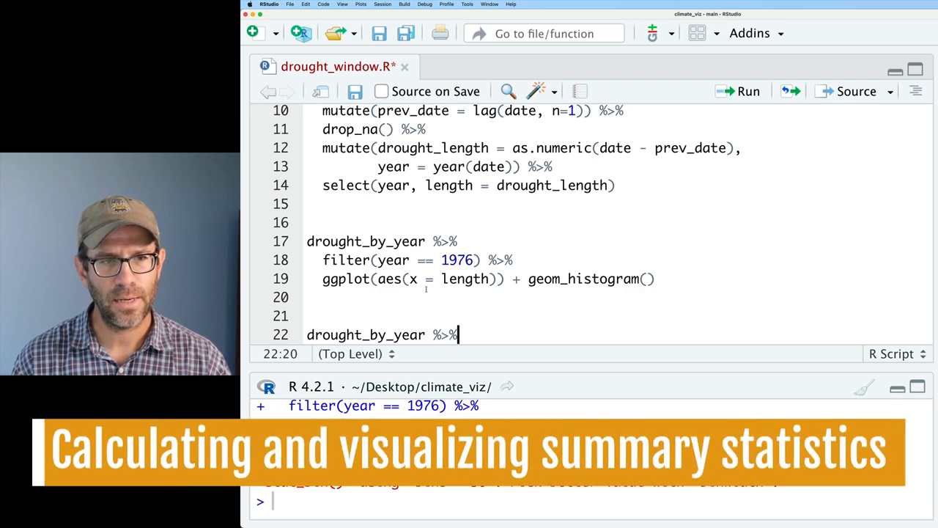
pyautogui.write('group_')
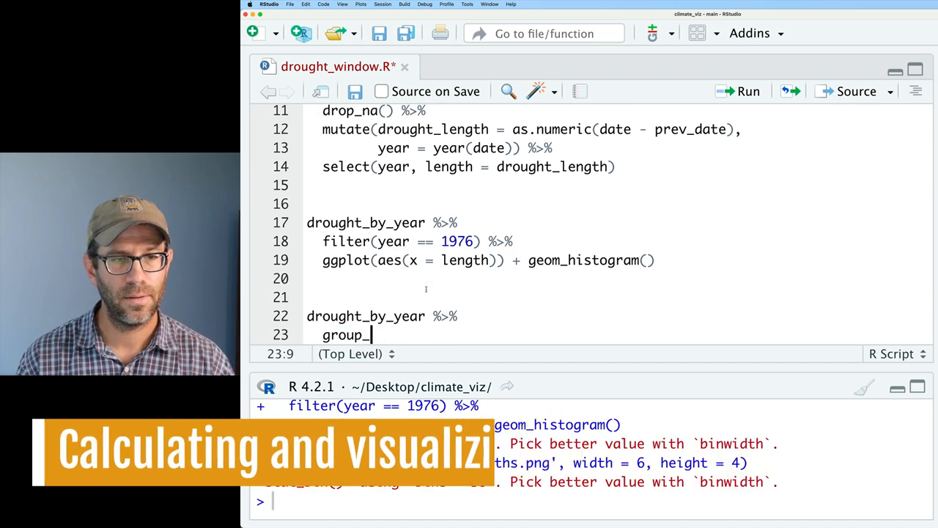
pyautogui.write('by(year) %>%')
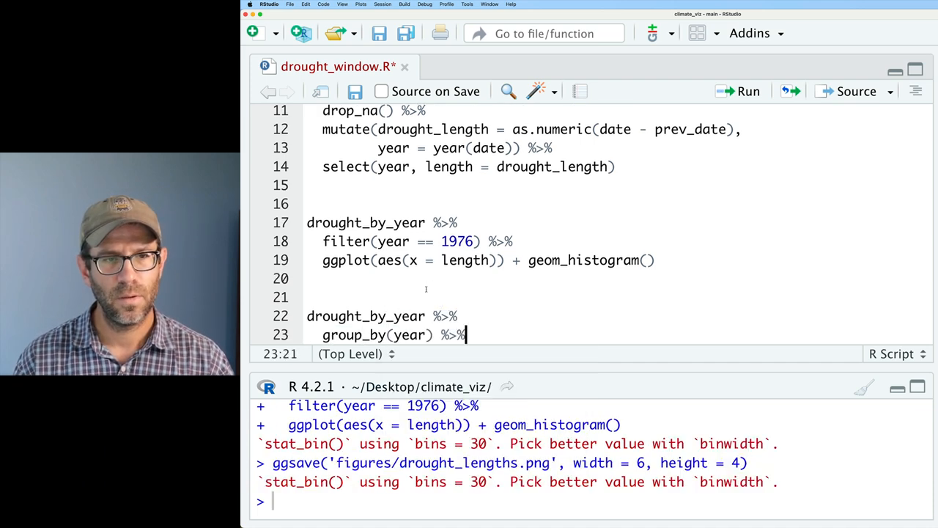
pyautogui.write('summarize(')
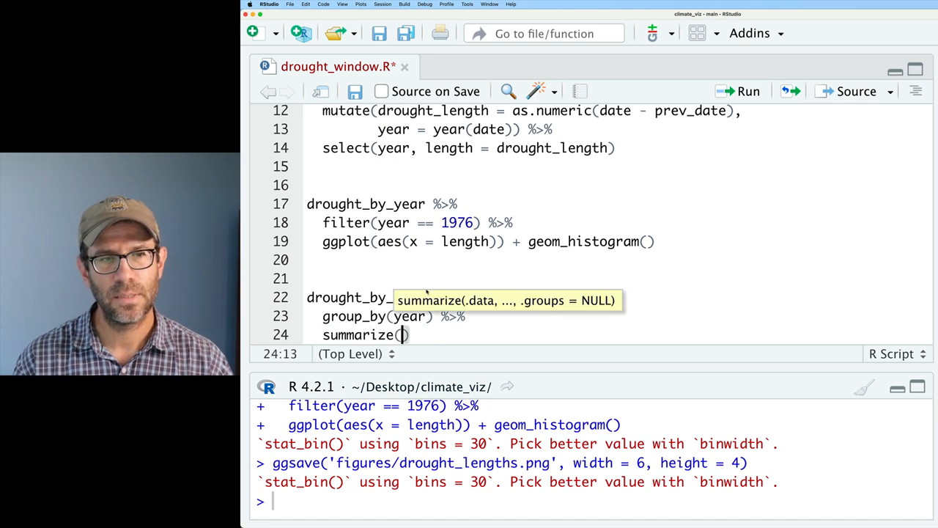
# - Summarize median, mean, max and uquartile = quantile(length, prob = 0.75)
pyautogui.write('median = median(length')
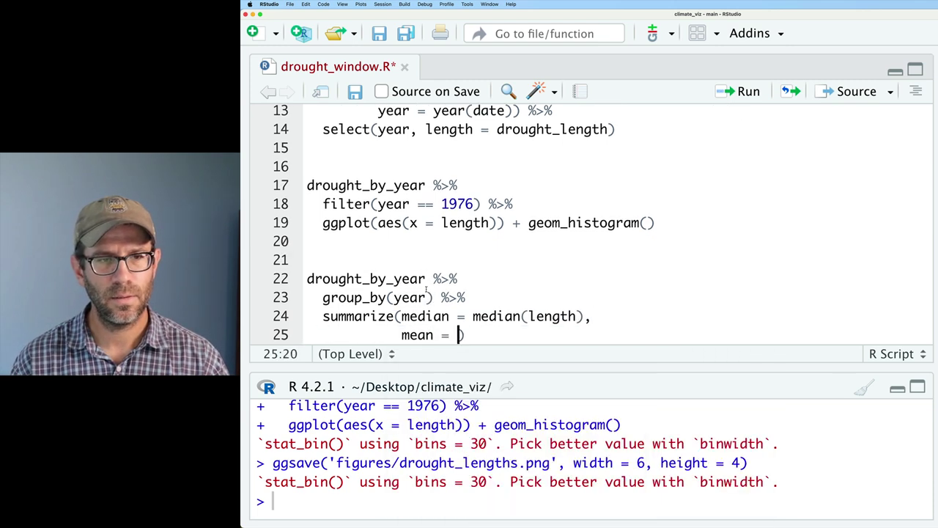
pyautogui.write('mean(length')
pyautogui.write('max)')
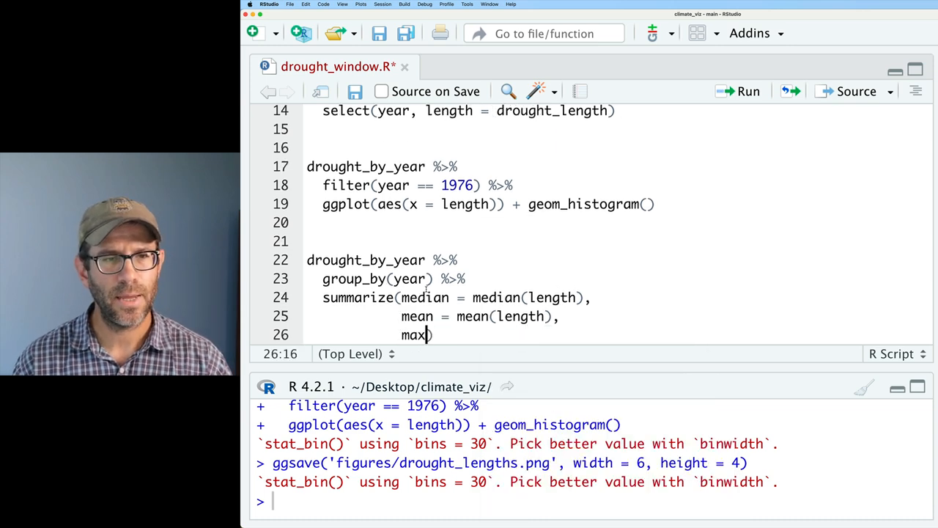
pyautogui.write('= max(length)')
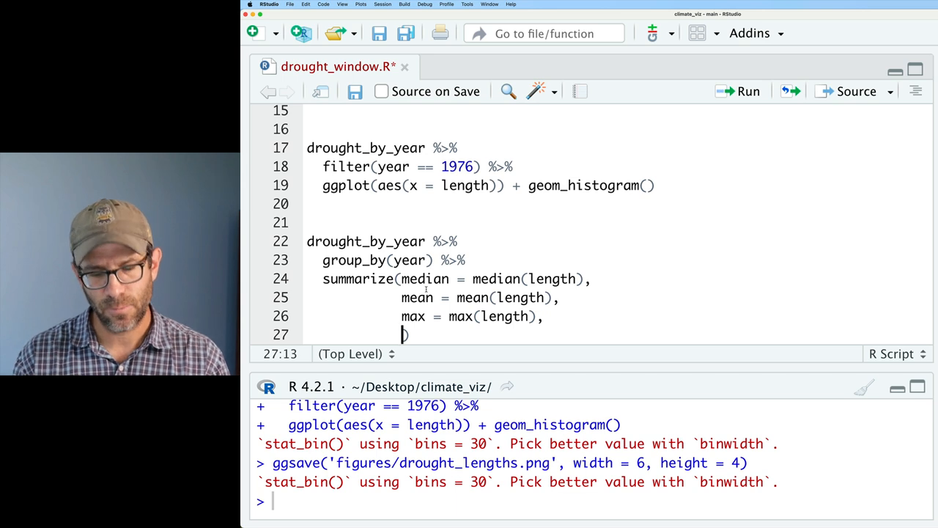
pyautogui.write('uq')
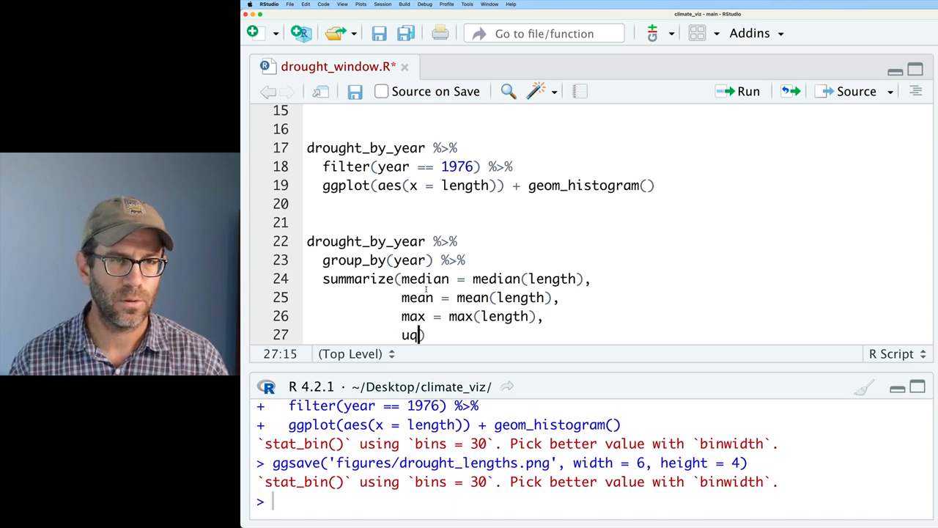
pyautogui.write('uartile')
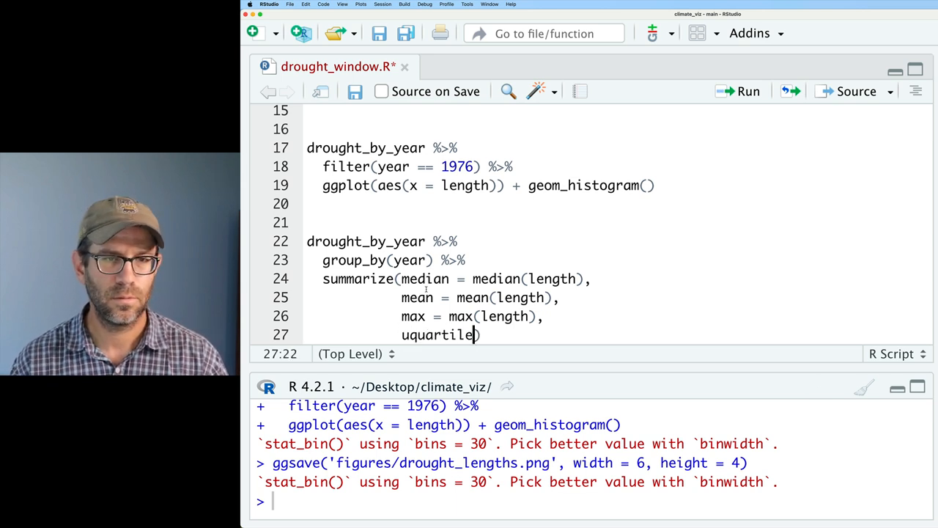
pyautogui.write('= quantile(')
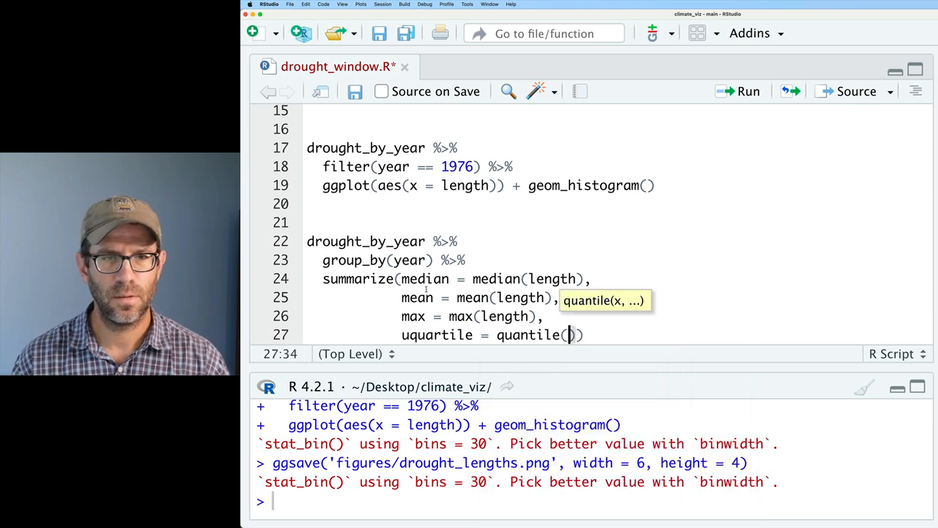
pyautogui.write('length, prob')
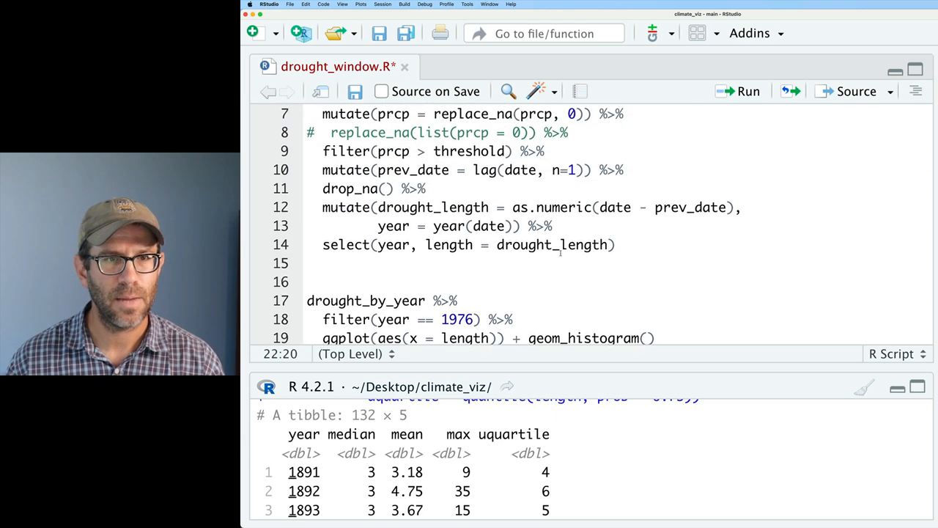
# - Subtract 1 from each drought length on line 12 and rerun the yearly summary
pyautogui.write('- 1')
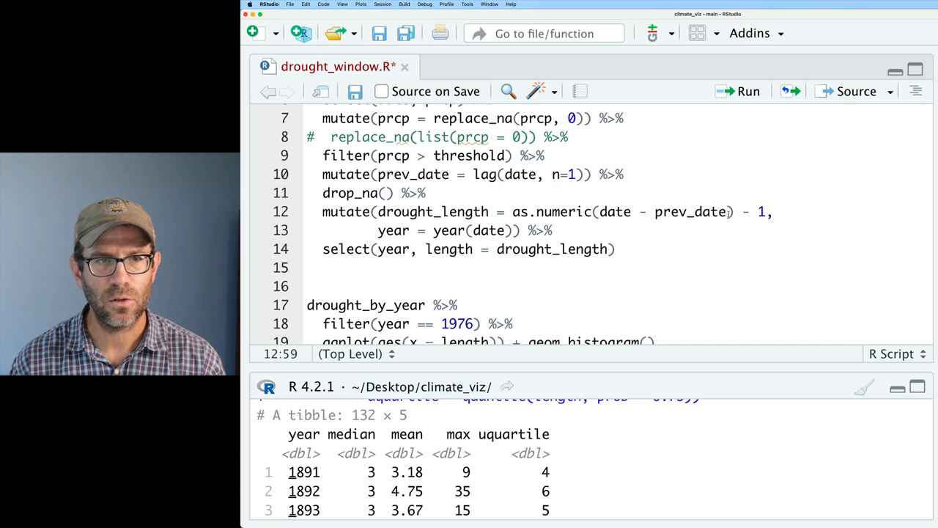
pyautogui.scroll(-3)
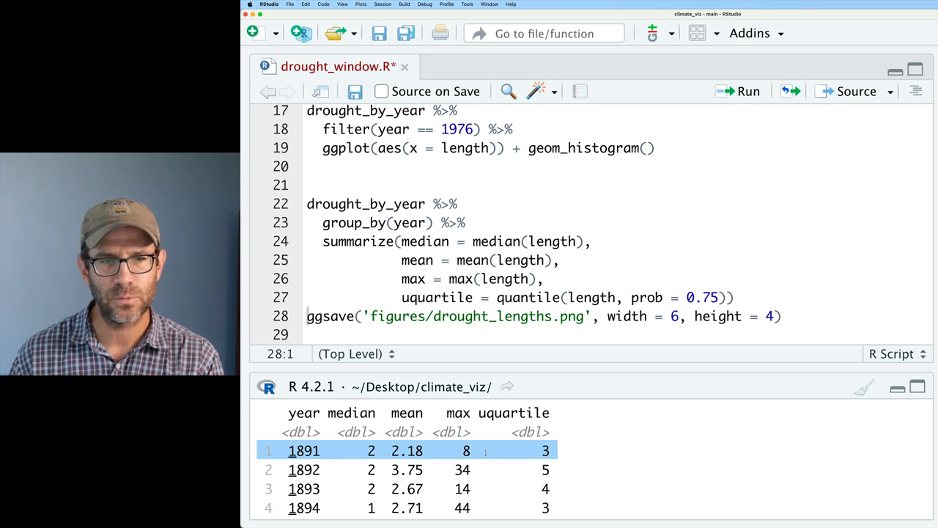
pyautogui.scroll(-3)
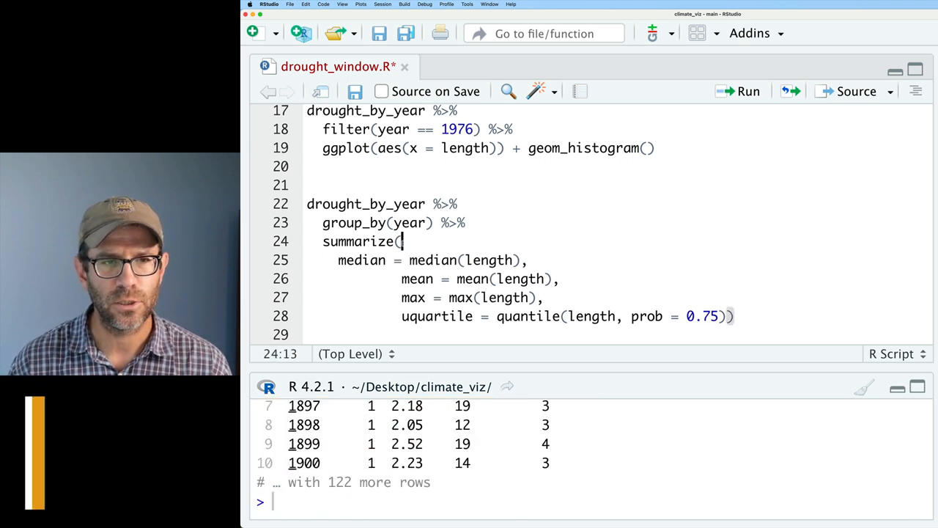
# - Add an n = n() count to summarize and filter out year 1891 before grouping
pyautogui.write('n = n(),')
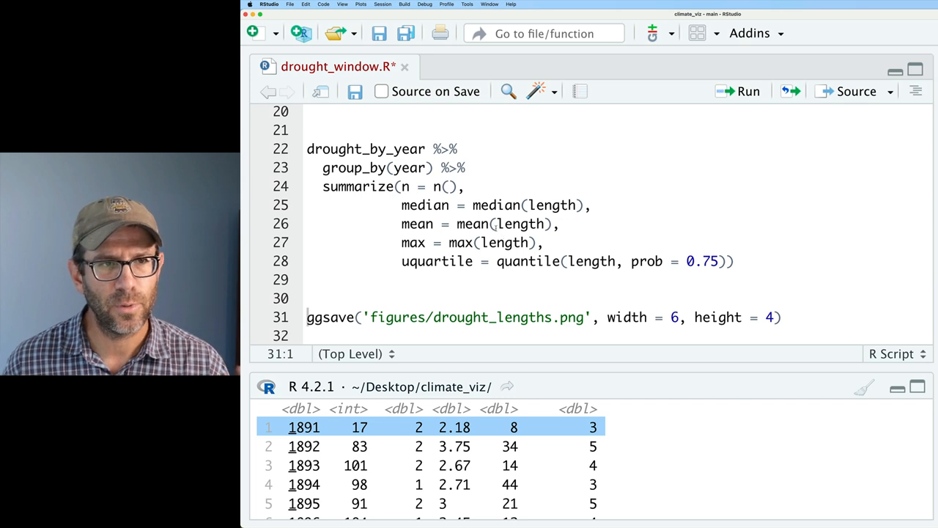
pyautogui.write('fil')
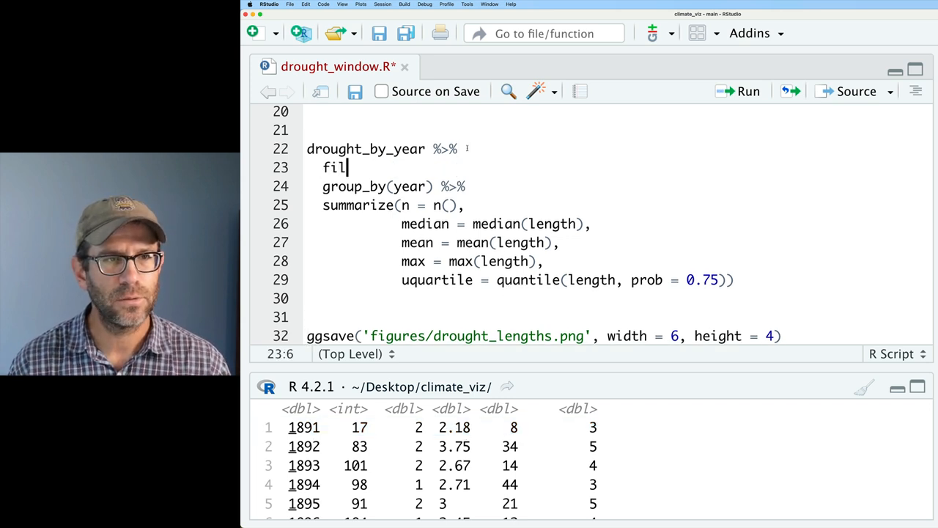
pyautogui.write('ter(year =')
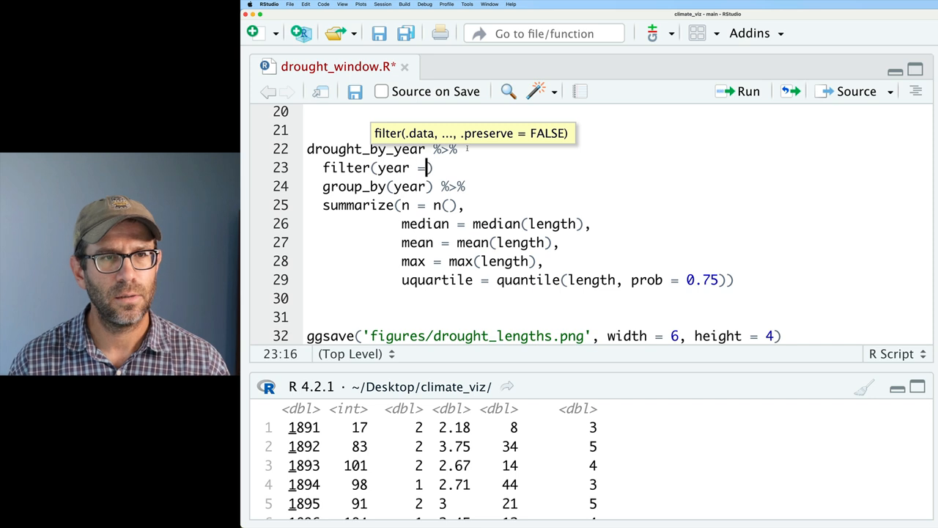
pyautogui.write('!= 1891')
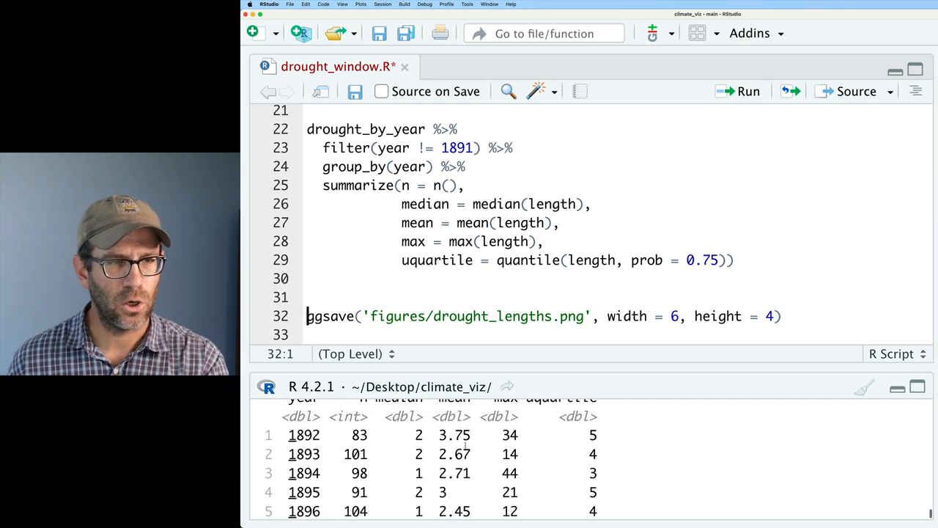
# - Start a ggplot call after the pipe, mapping x to year
pyautogui.write('%>%')
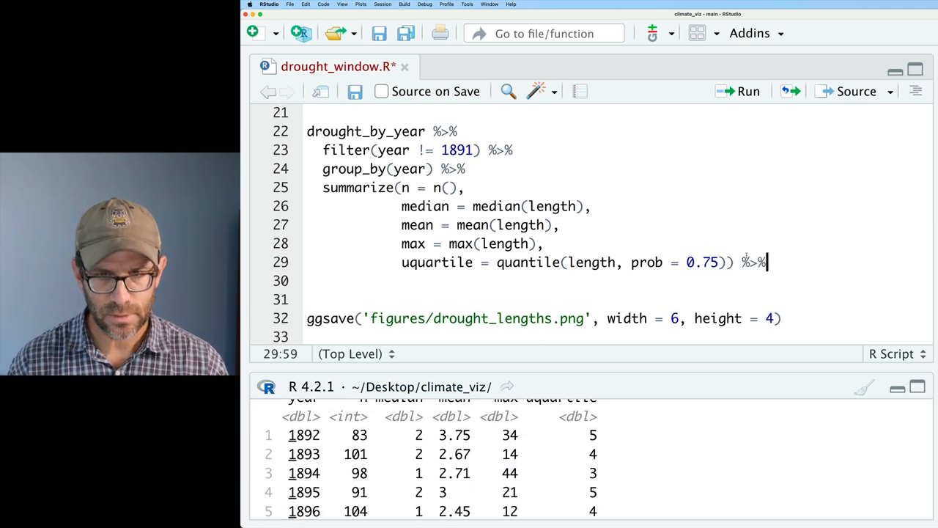
pyautogui.write('ggplot(aes')
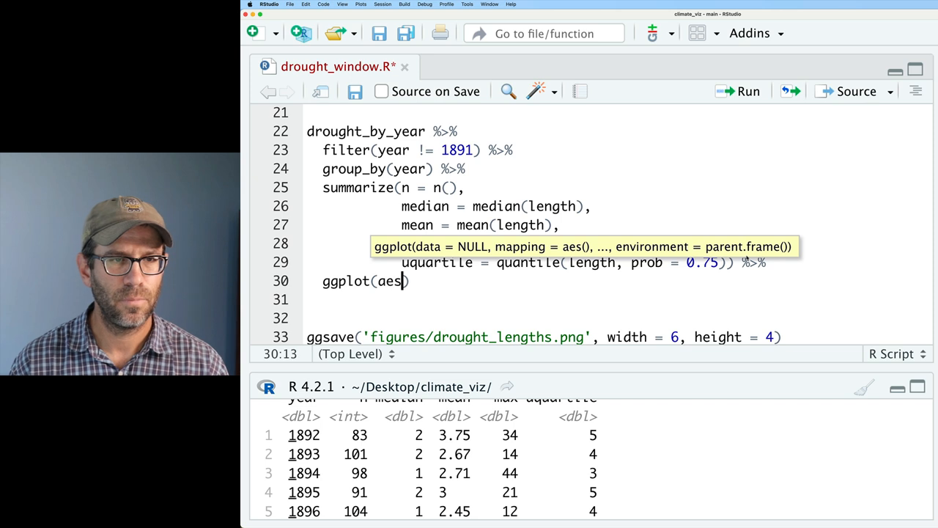
pyautogui.write('(x = y')
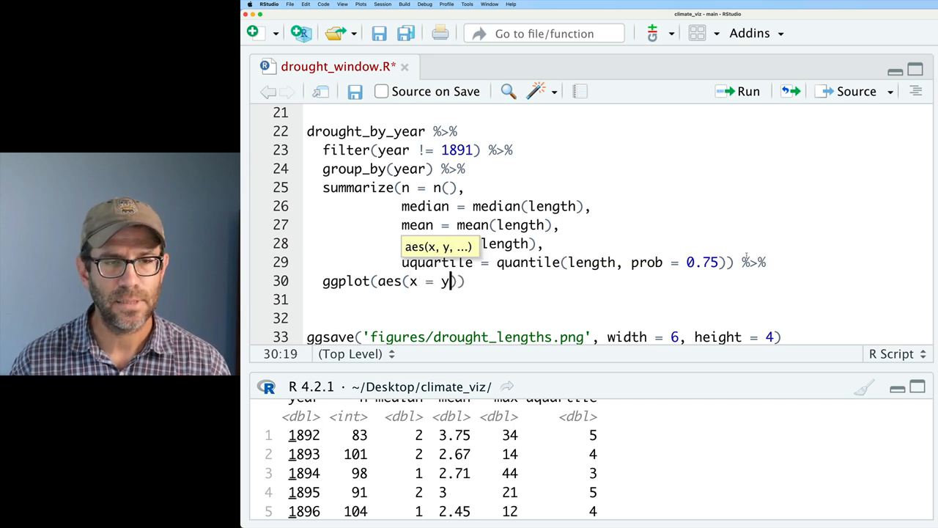
pyautogui.write('ear, y =')
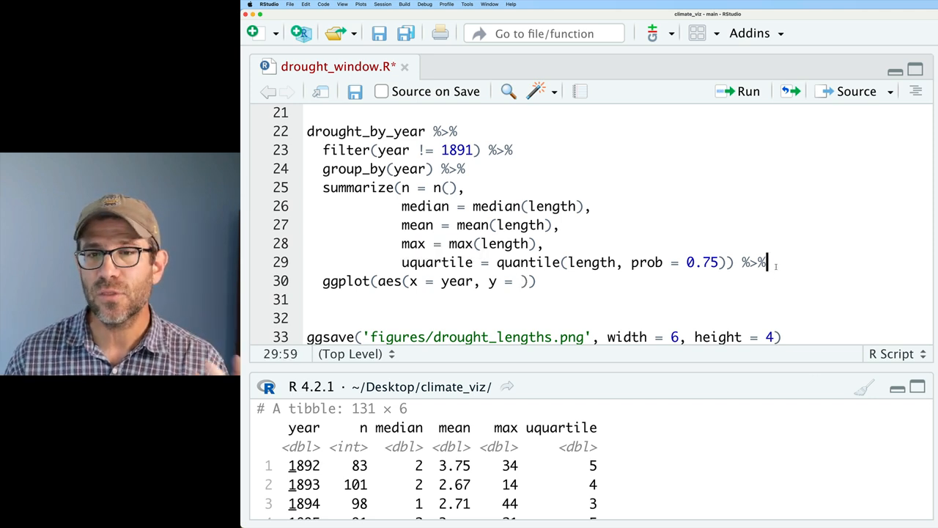
# - Insert pivot_longer(-year) before the plot call to produce the long year/name/value table
pyautogui.press('Enter')
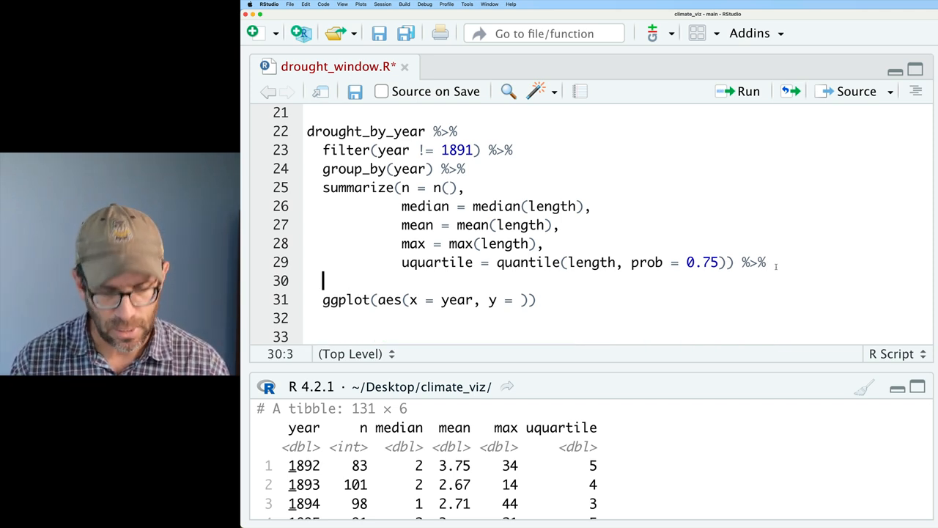
pyautogui.write('pivot_')
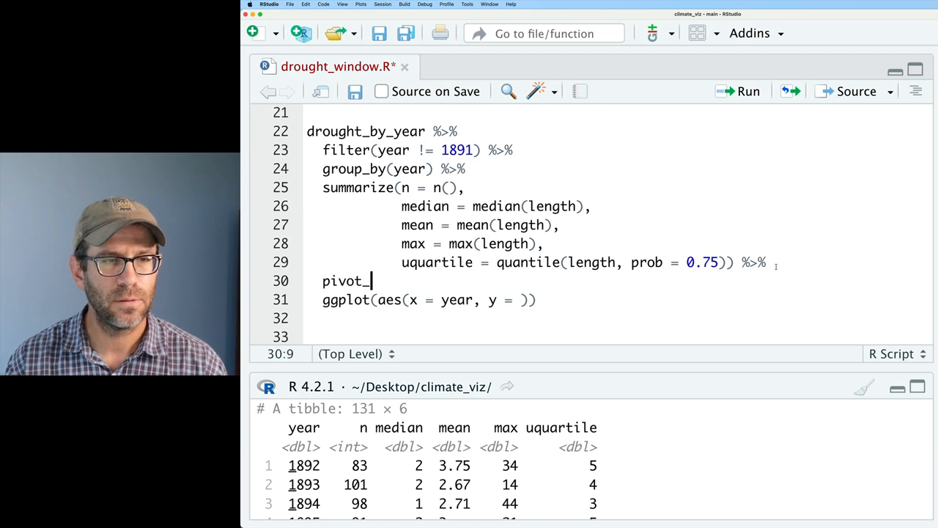
pyautogui.write('longer(-year) %>%')
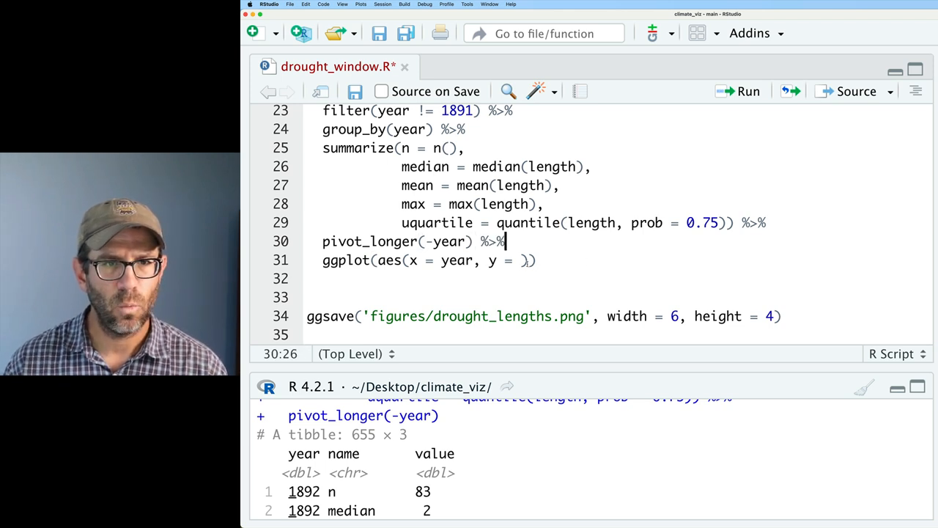
# - Map y to value and facet lines by name with ncol = 1 and scales = "free_y", saving at 4×7
pyautogui.write('value')
pyautogui.click(619, 297)
pyautogui.write('facet_wrap(~name, ncol')
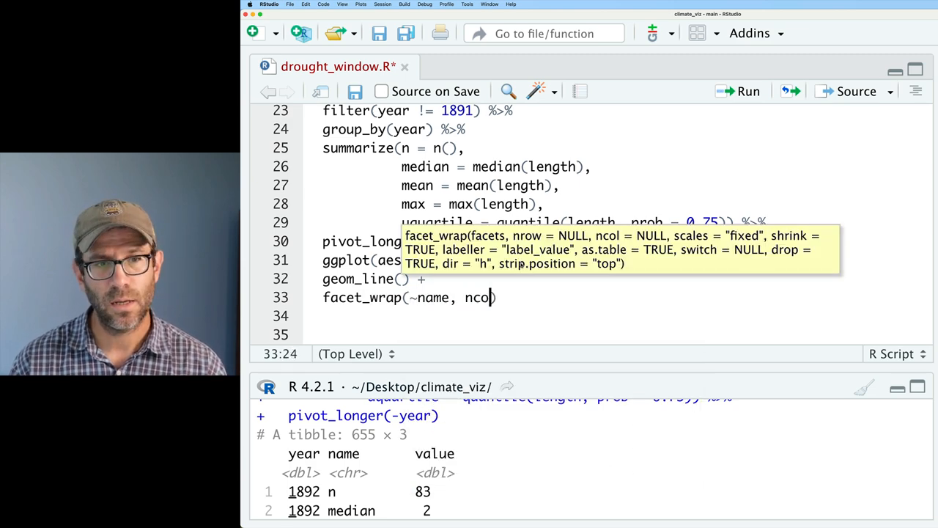
pyautogui.write('= 1')
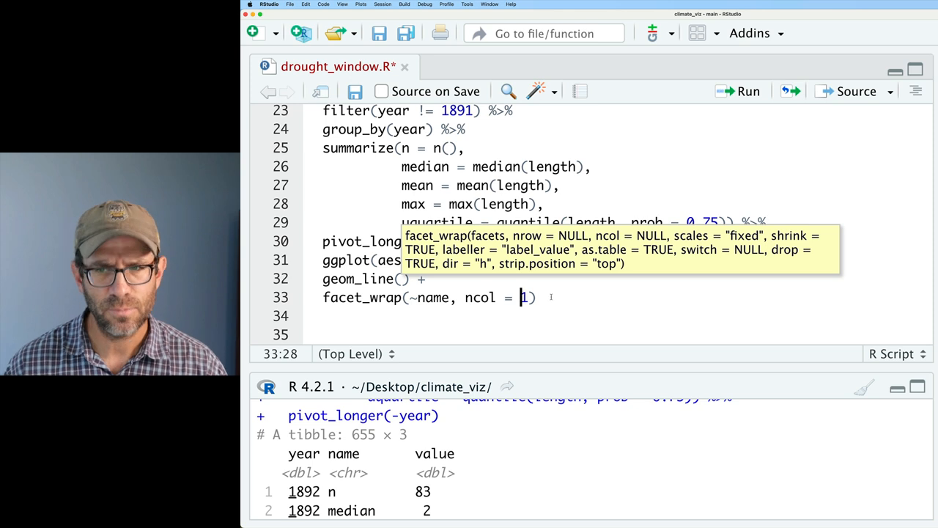
pyautogui.scroll(-3)
pyautogui.write(', scales = "')
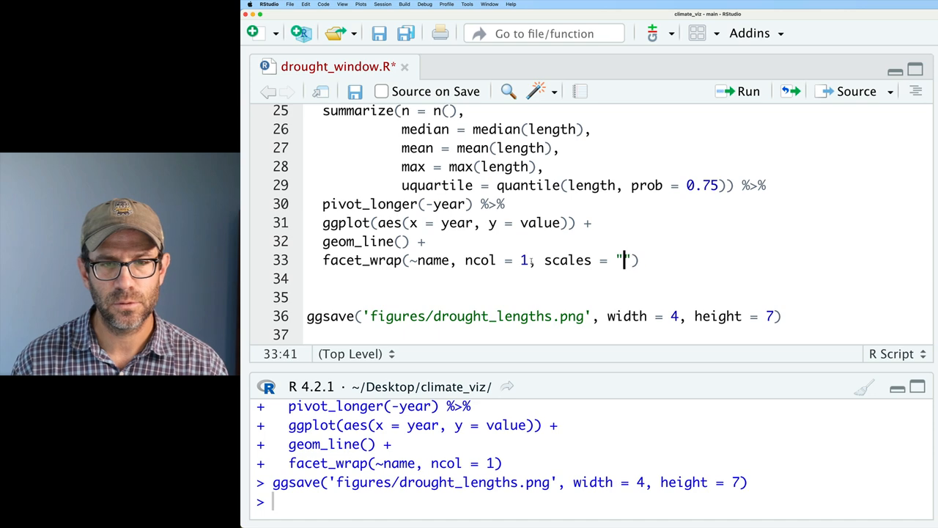
pyautogui.write('free_y')
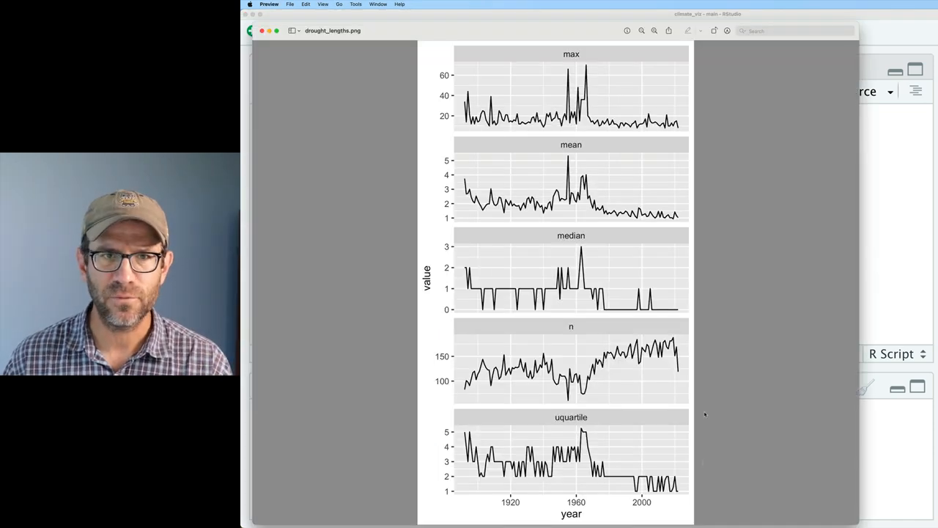
pyautogui.moveTo(622, 223)
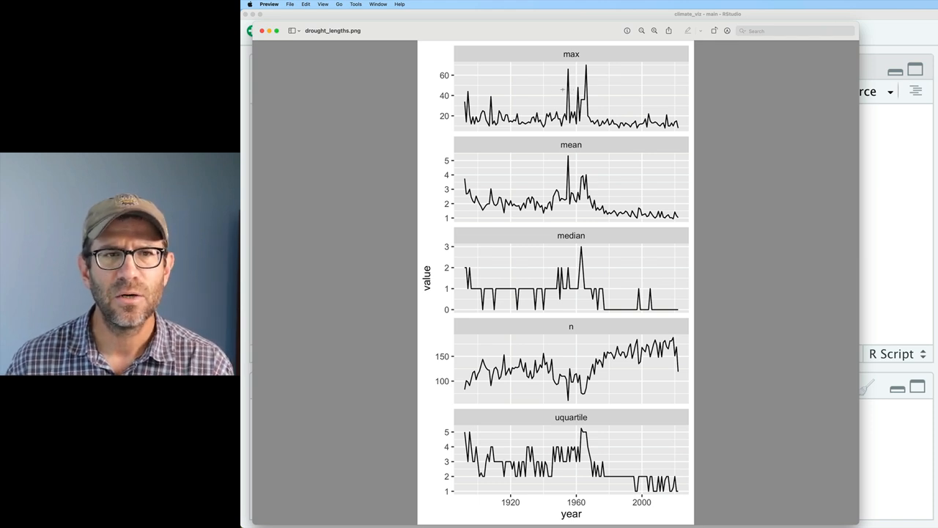
pyautogui.moveTo(598, 93)
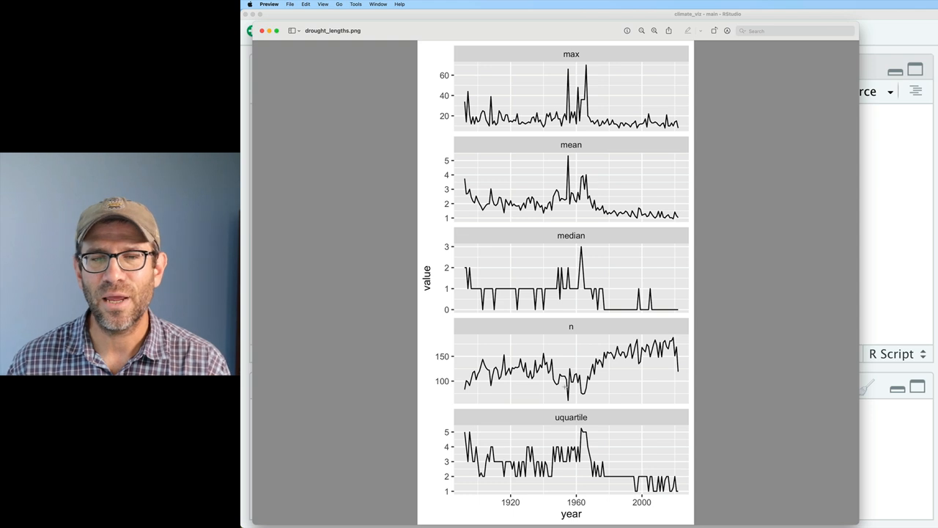
pyautogui.moveTo(599, 397)
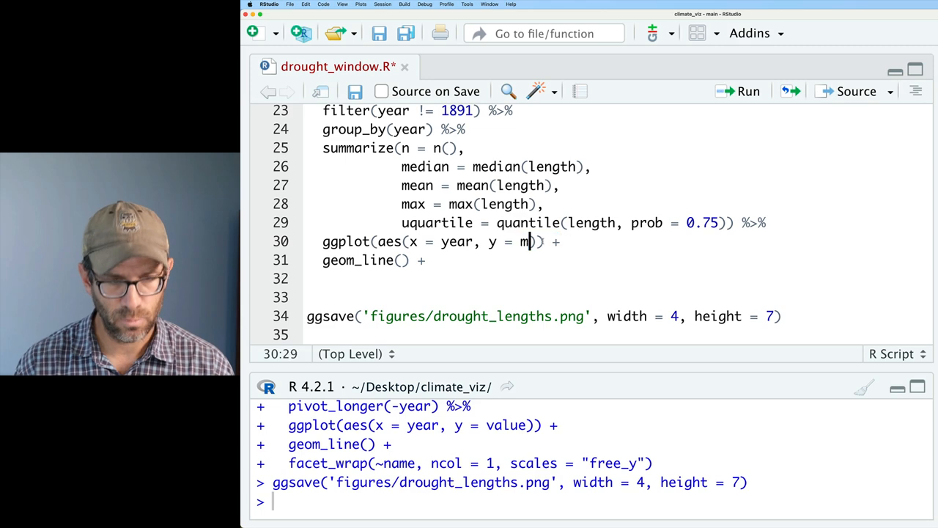
# - Plot y = mean, save at width 5, and add labs with x = "Year" and an average-number y label
pyautogui.write('ean')
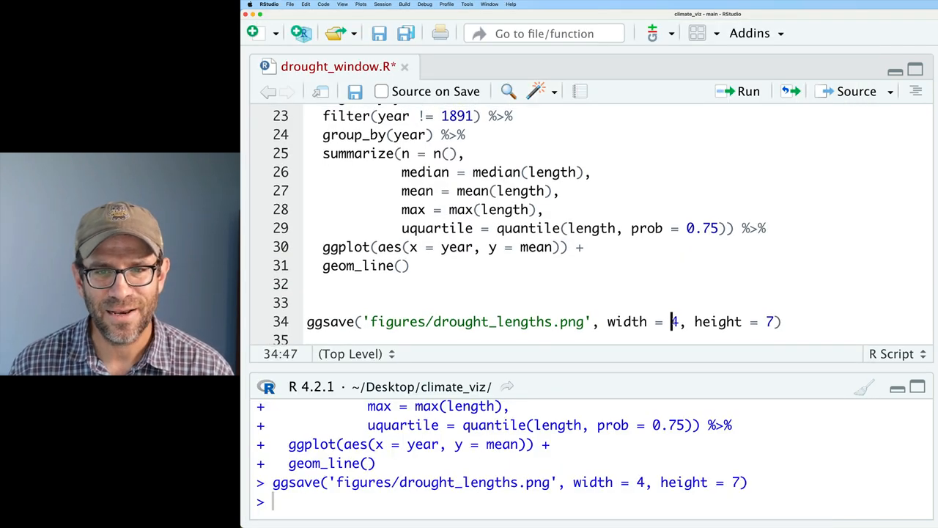
pyautogui.write('5')
pyautogui.write('labs')
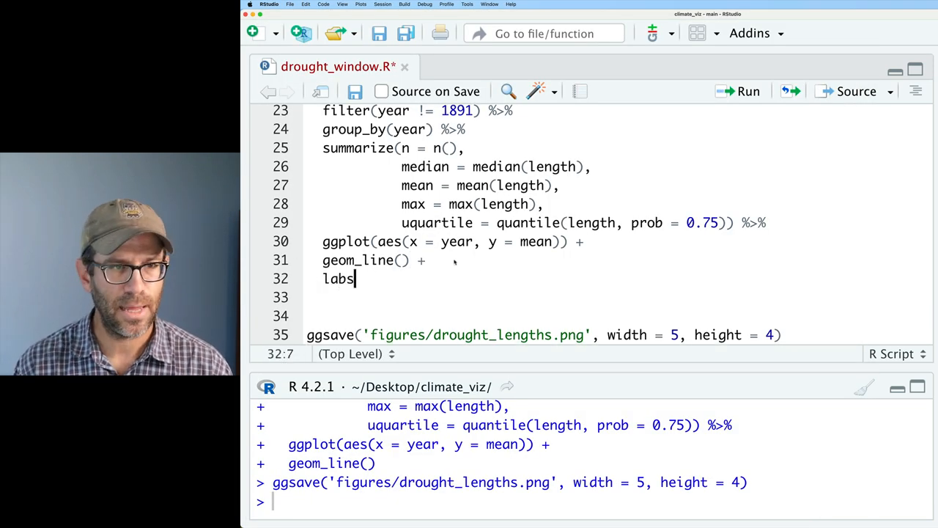
pyautogui.write('(x =')
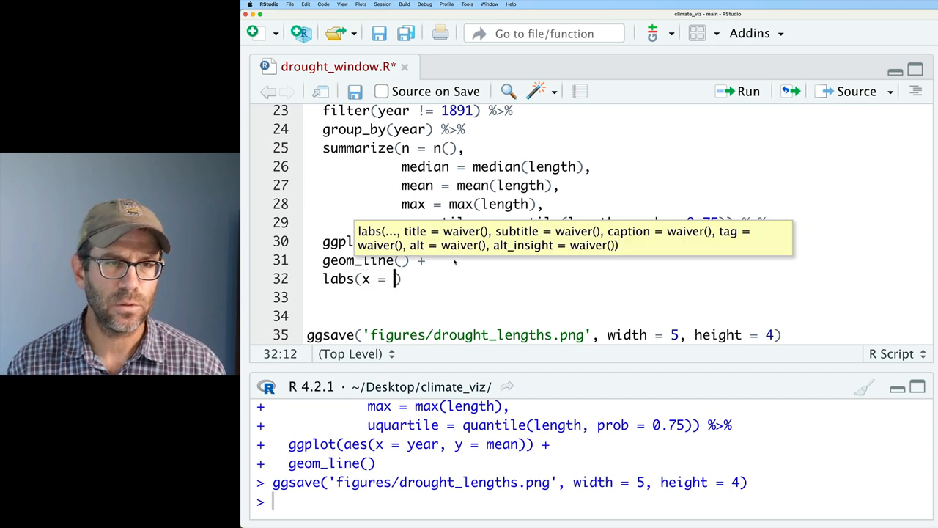
pyautogui.write('"Year",')
pyautogui.click(618, 298)
pyautogui.write('y = "")')
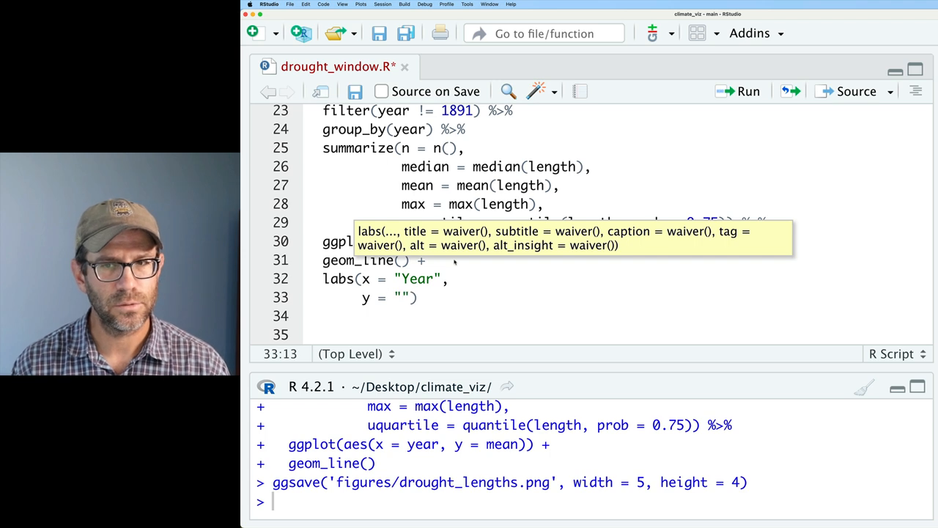
pyautogui.write('Average number of days between rain event')
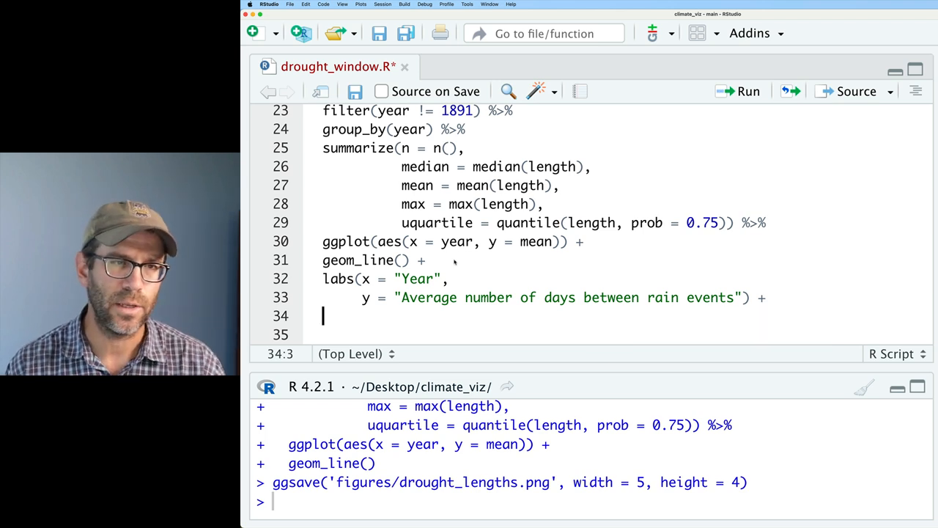
# - Add x-axis breaks seq(1880, 2020, 20) and theme_classic() to the mean plot
pyautogui.write('scale')
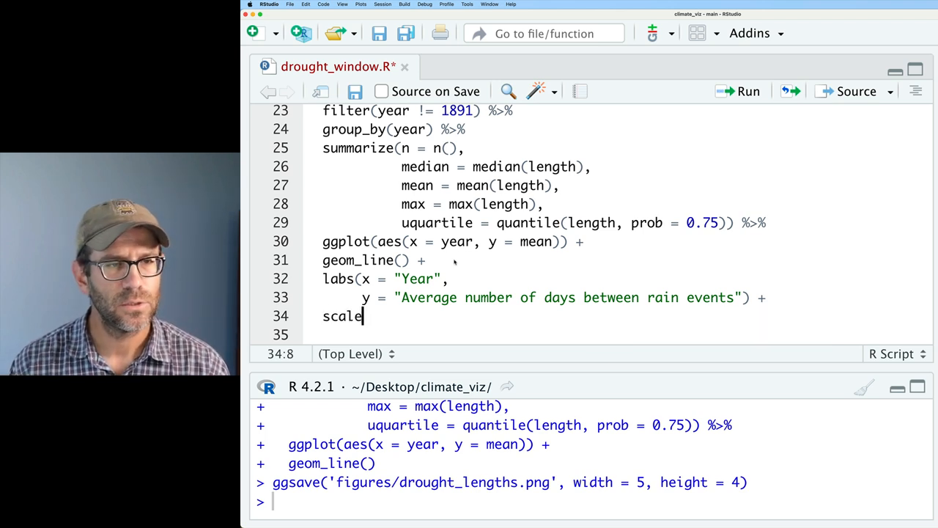
pyautogui.write('_x_continuous(')
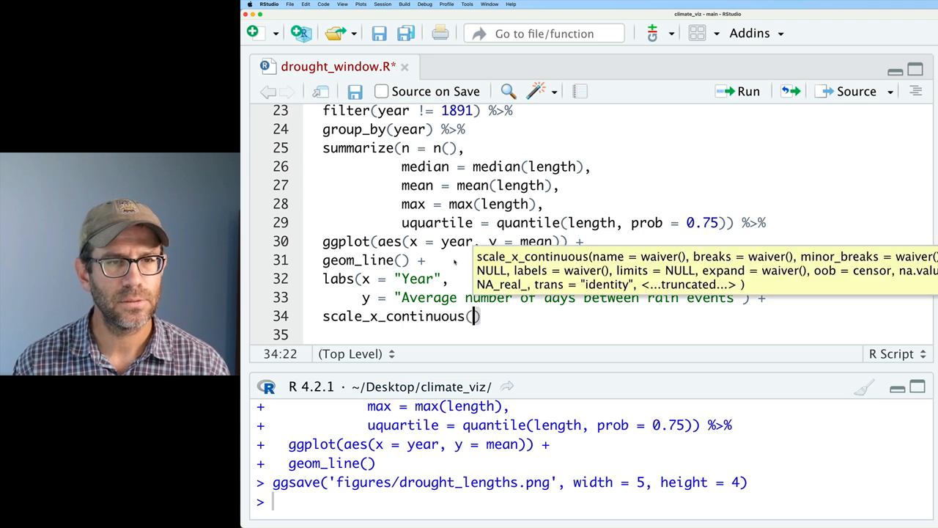
pyautogui.write('breaks =')
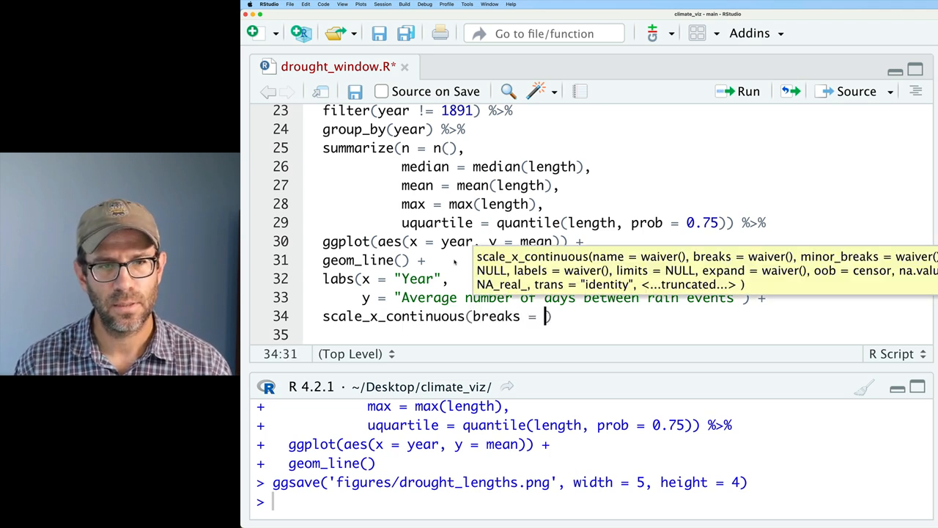
pyautogui.write('seq(')
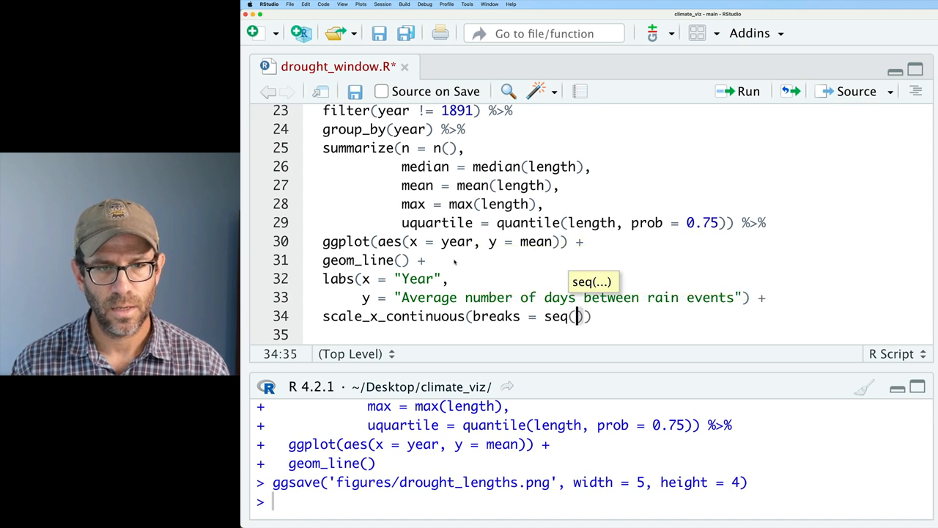
pyautogui.write('1880,')
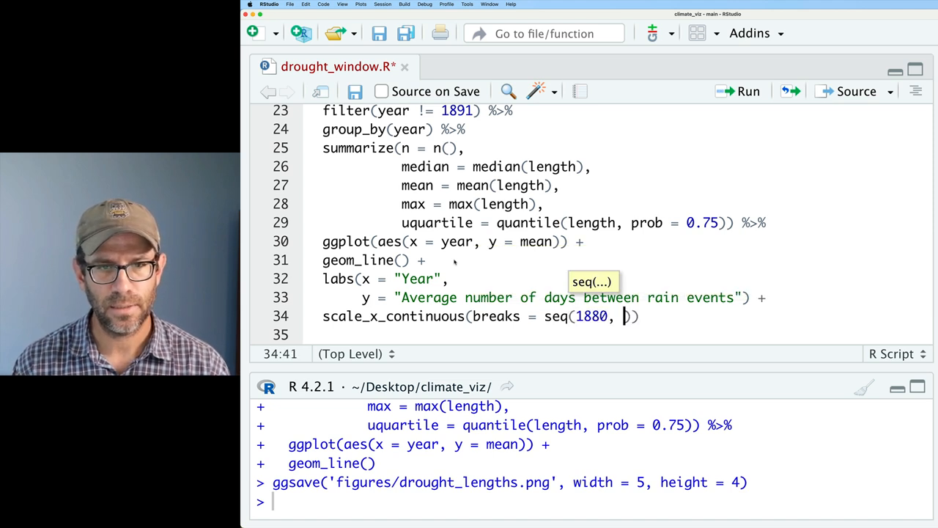
pyautogui.write('2020, 20')
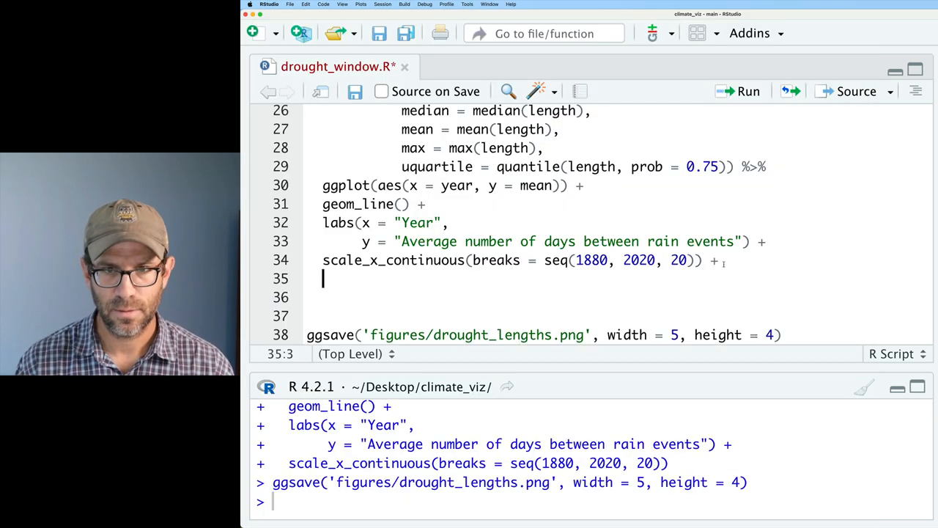
pyautogui.write('theme_classic(')
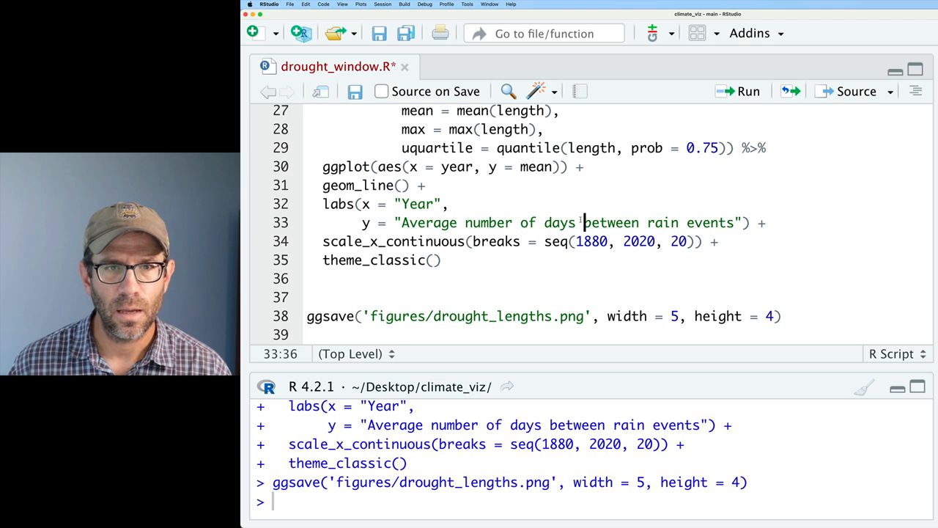
# - Split the y label over two lines and title the plot about drought decreasing over 130 years in Southeastern Michigan
pyautogui.write('\\n')
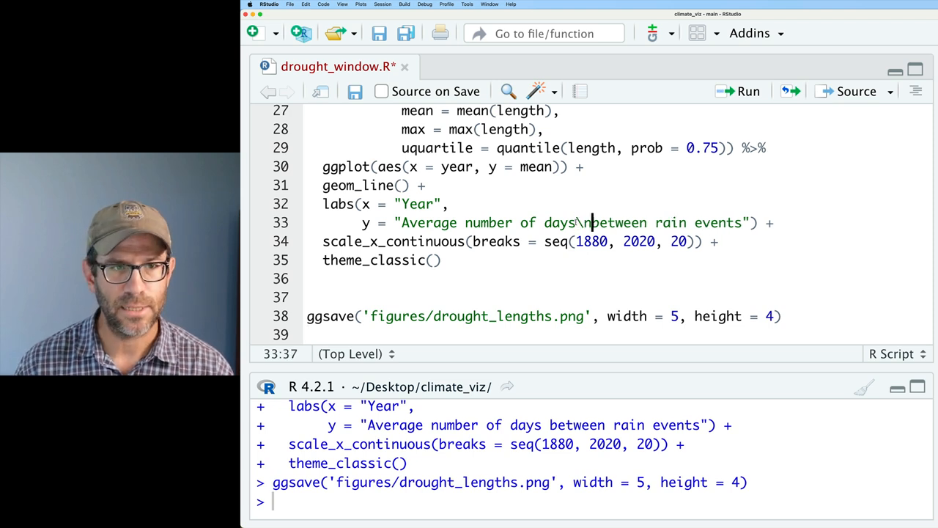
pyautogui.press('Enter')
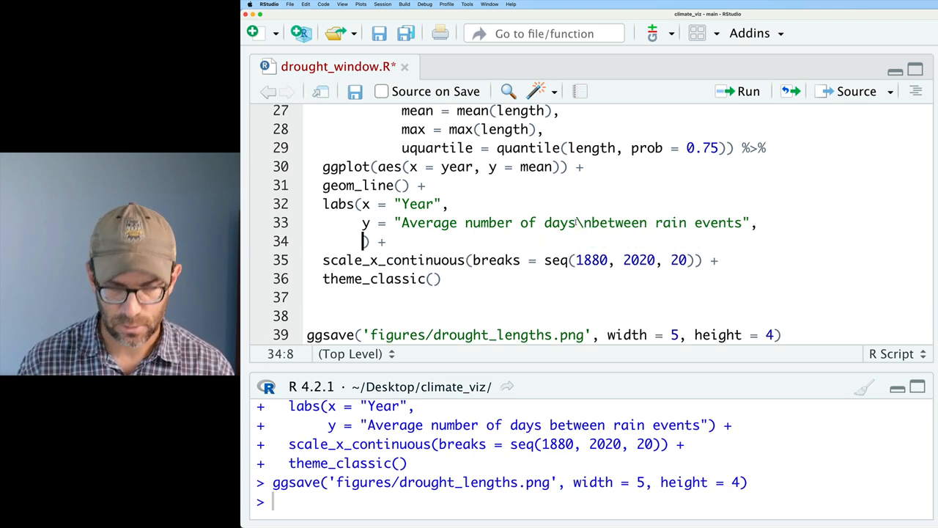
pyautogui.write('title = ""')
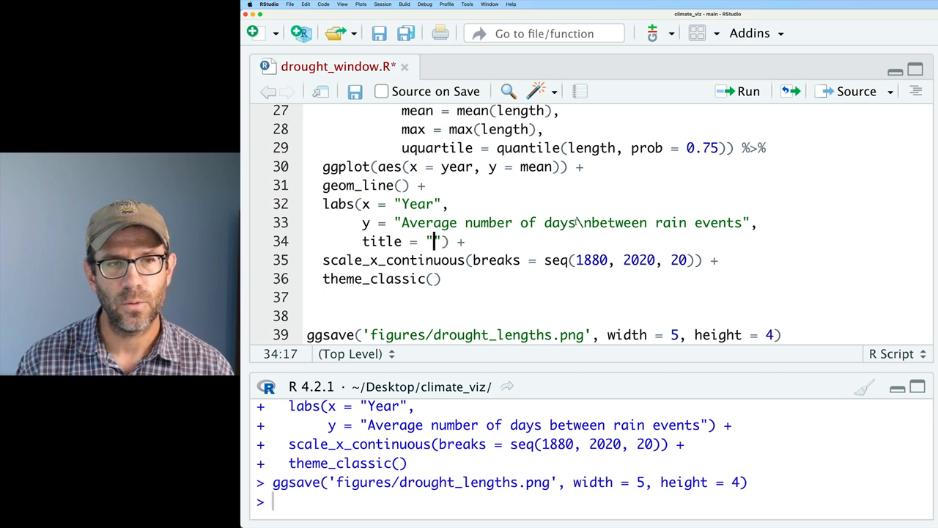
pyautogui.write('The length')
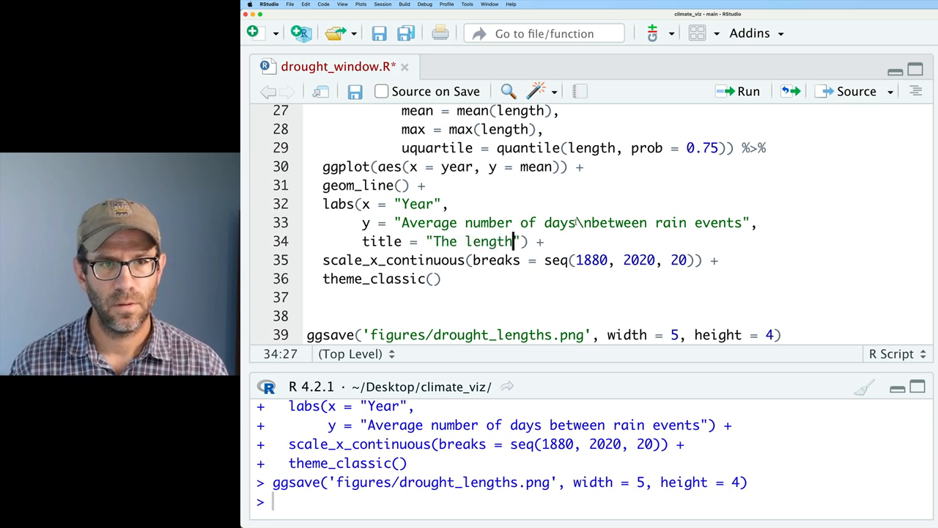
pyautogui.write('of drough')
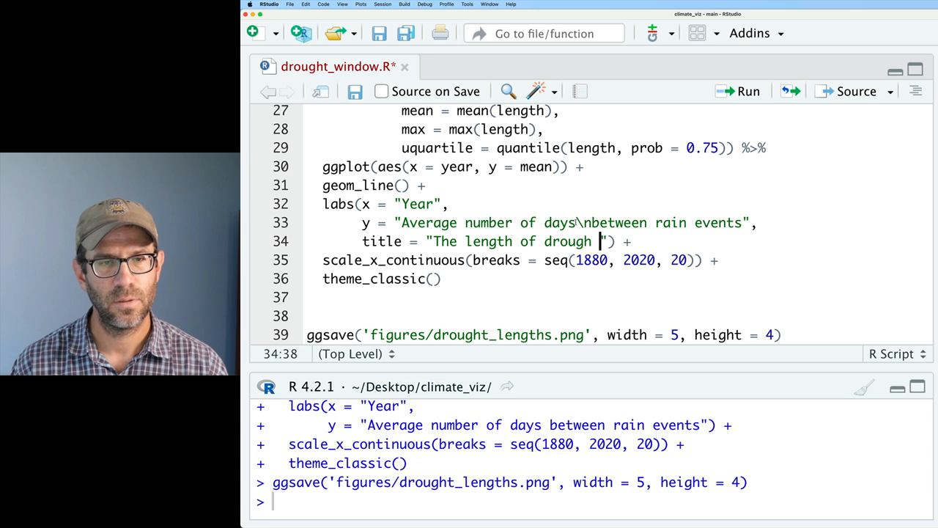
pyautogui.write('has been decreasing over the')
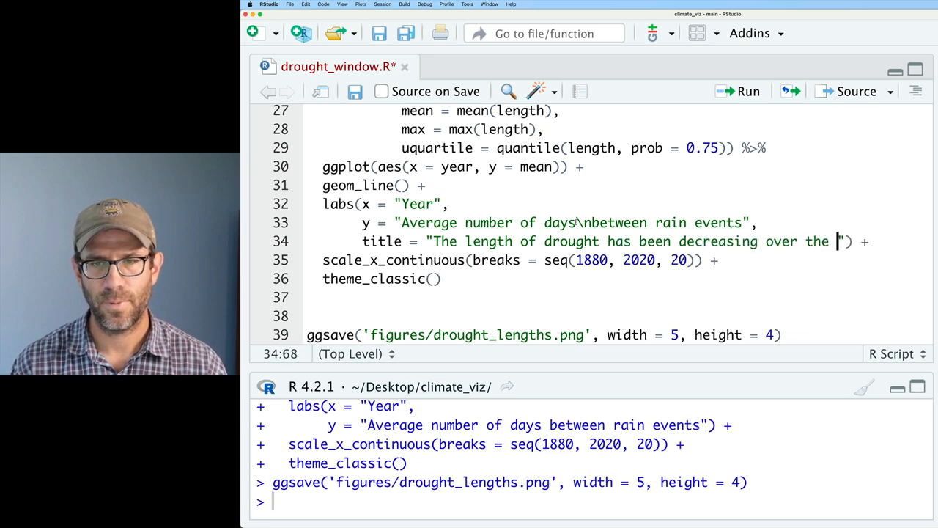
pyautogui.write('past 130 years in')
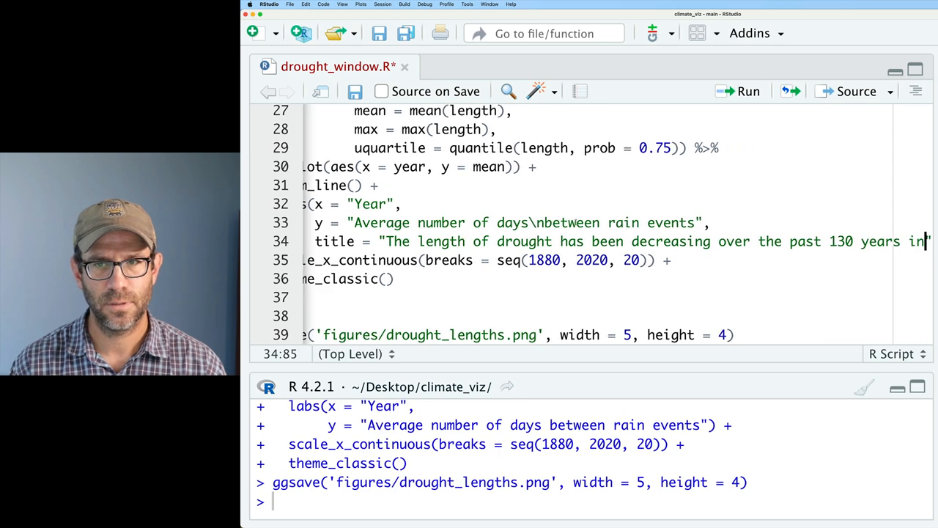
pyautogui.write('Southeastern')
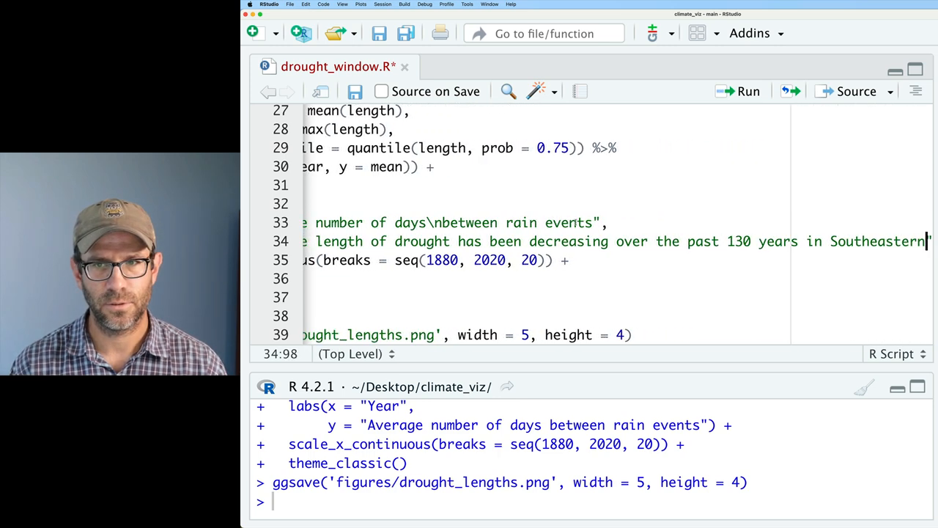
pyautogui.write('Michigan')
pyautogui.write('theme(')
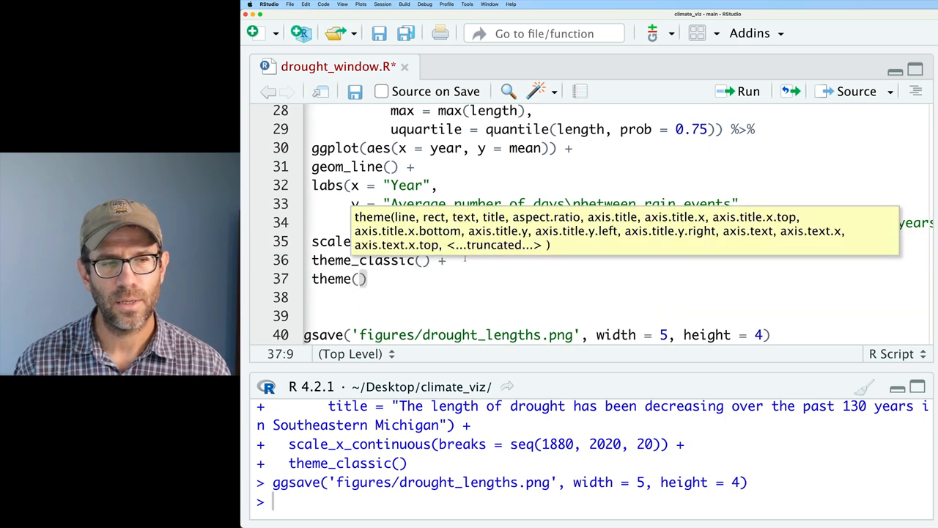
# - In theme(), set plot.title.position = "plot" and plot.title = element_textbox_simple(size = 18)
pyautogui.write('plot.title.position = "pp')
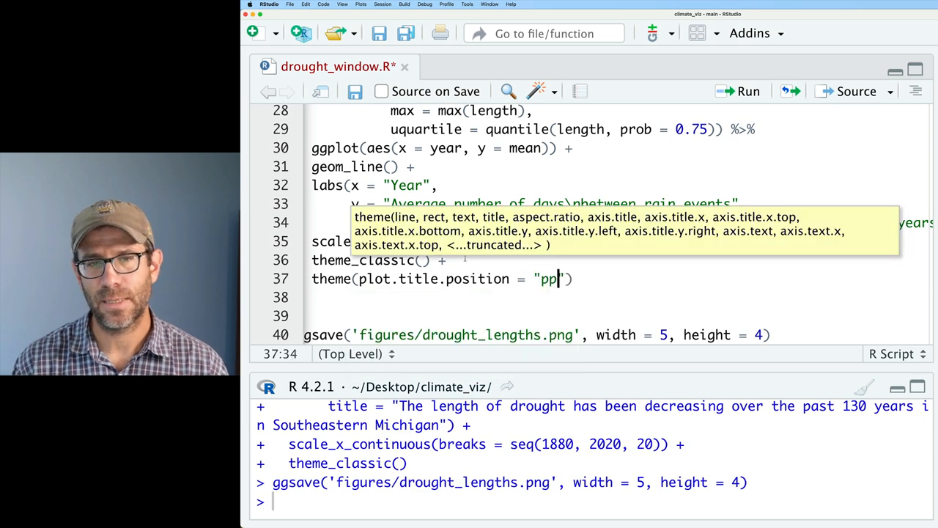
pyautogui.write('lot')
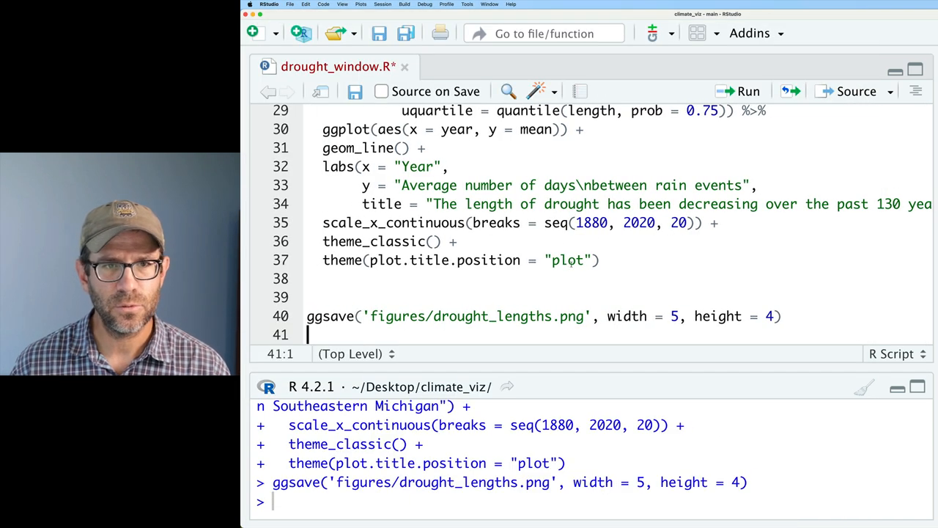
pyautogui.write(',')
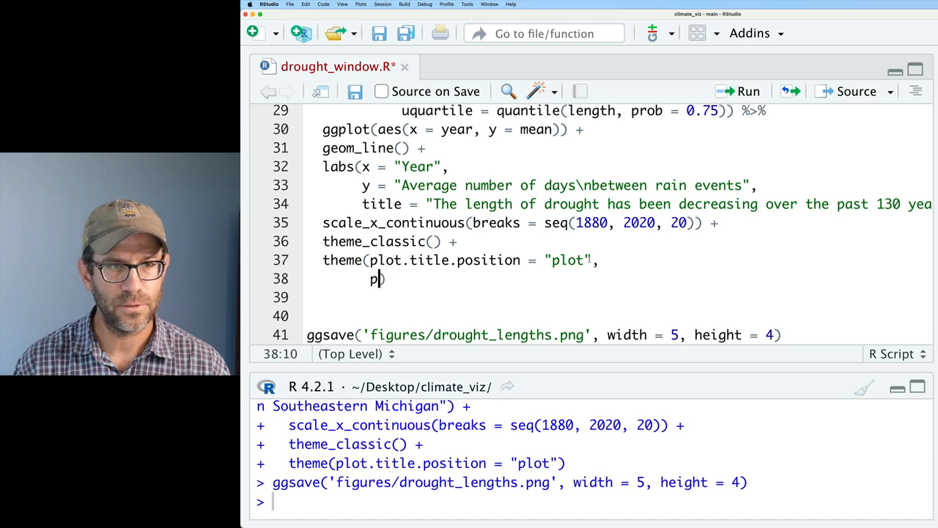
pyautogui.write('lot.title = element_textbox_simple(')
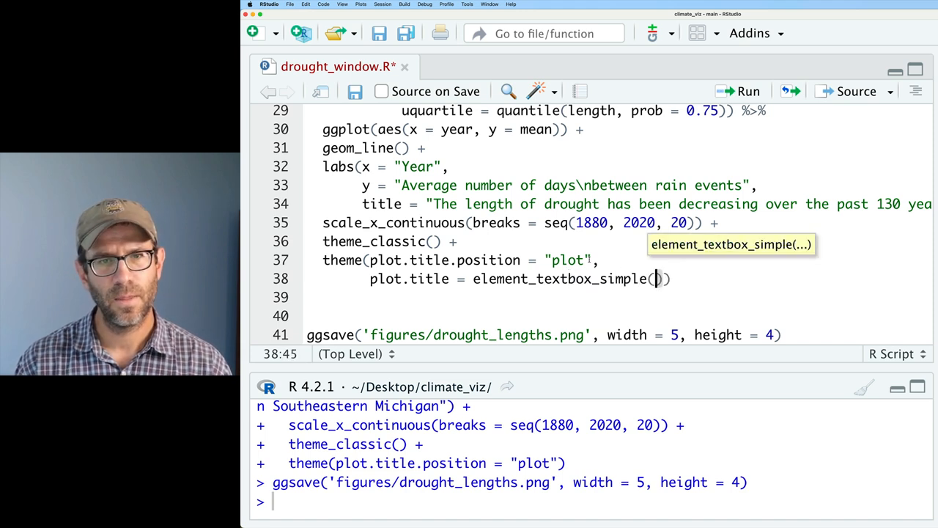
pyautogui.write('size = 18')
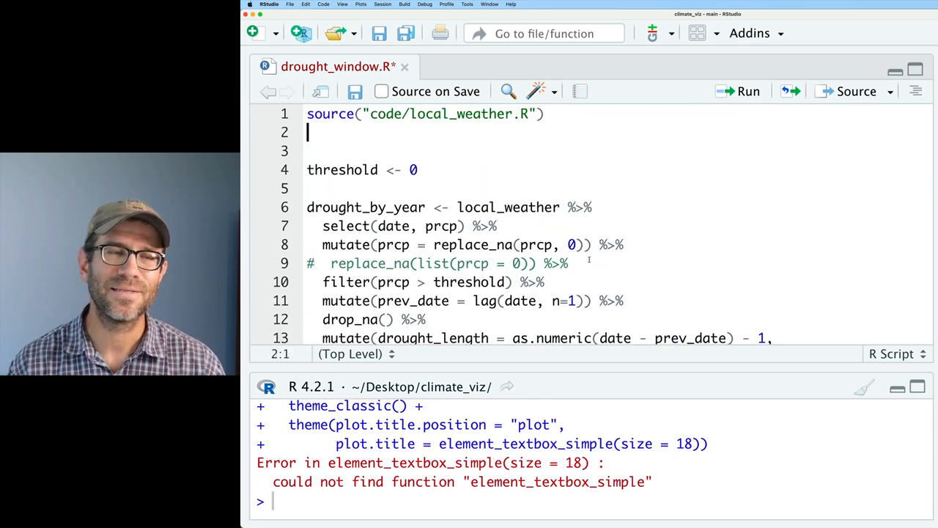
# - Load library(ggtext) on line 2 and rerun the plot and ggsave code
pyautogui.write('library(ggt')
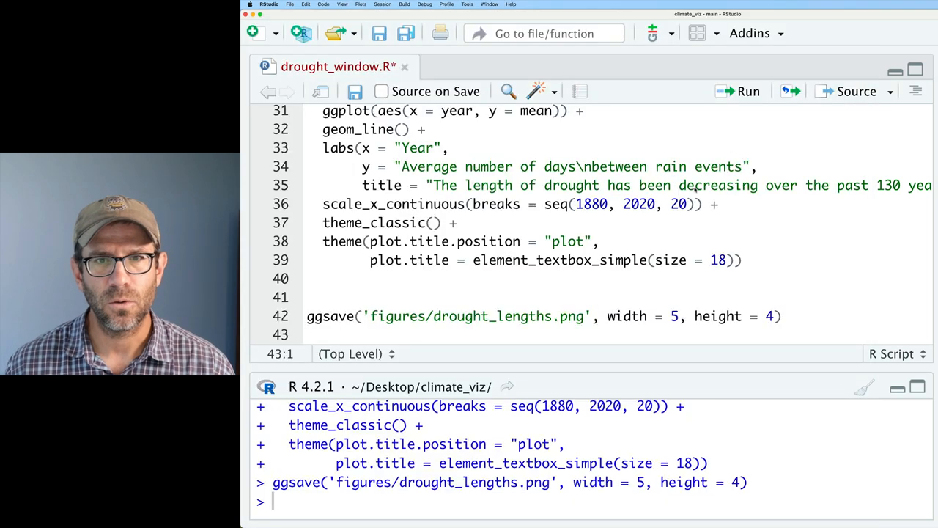
pyautogui.click(678, 185)
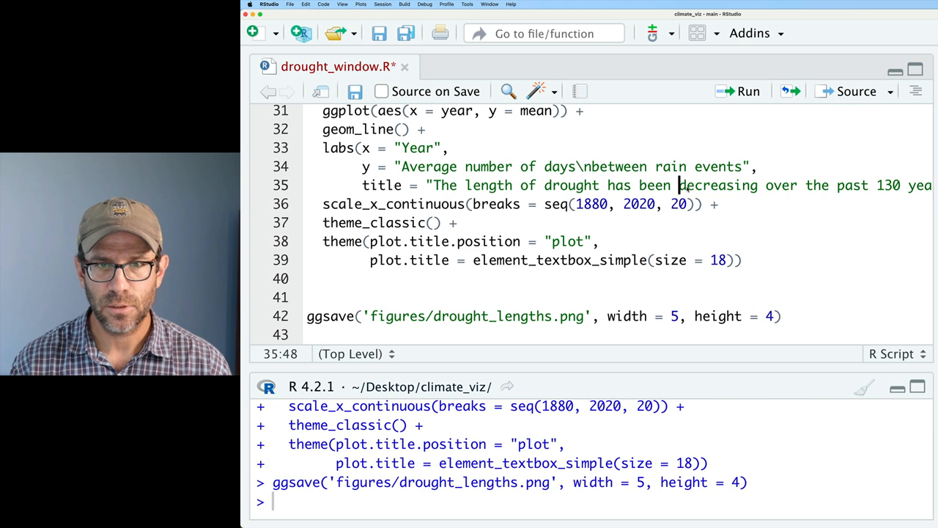
# - Wrap 'decreasing' in the title with a <span style = 'color:blue'> tag
pyautogui.write('<span')
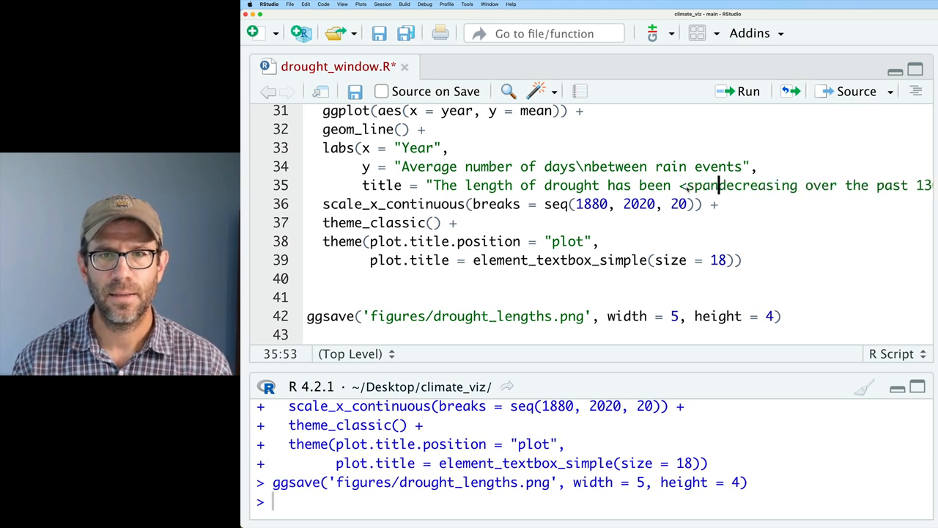
pyautogui.write('style =')
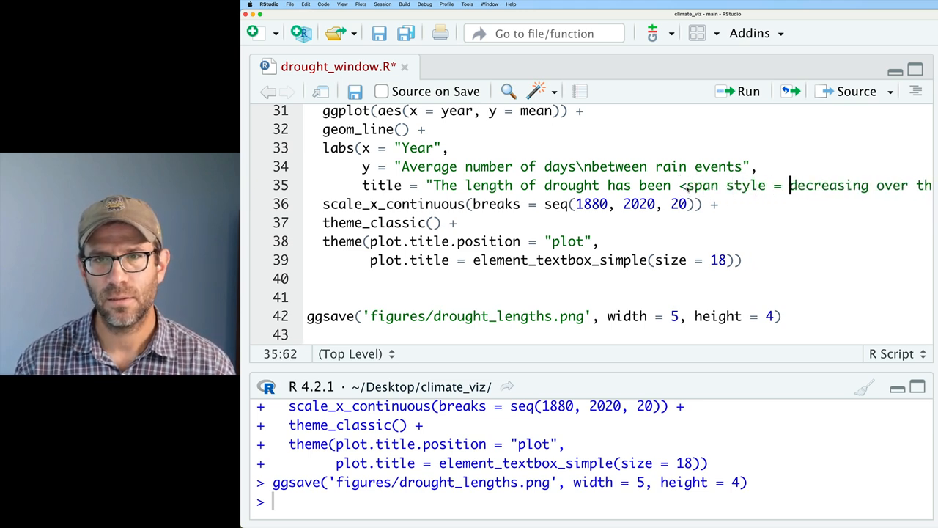
pyautogui.write("'color:")
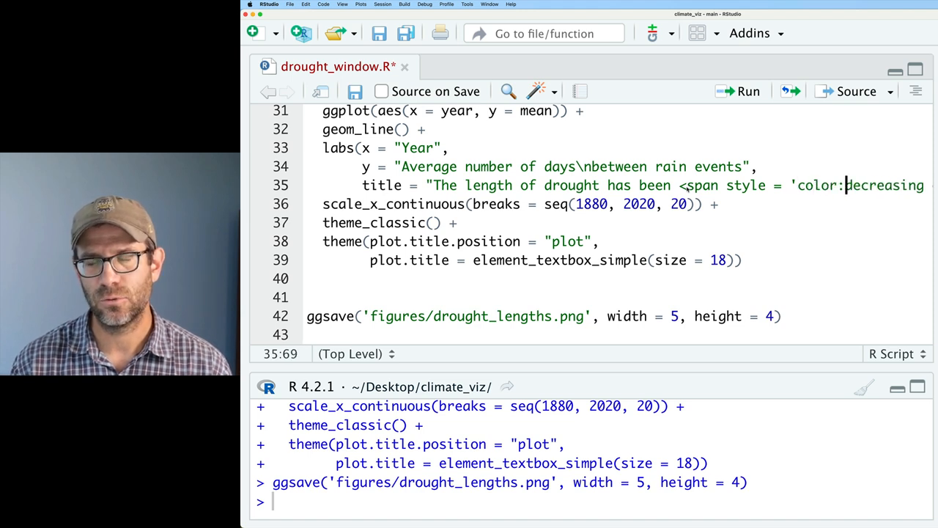
pyautogui.write("blue'")
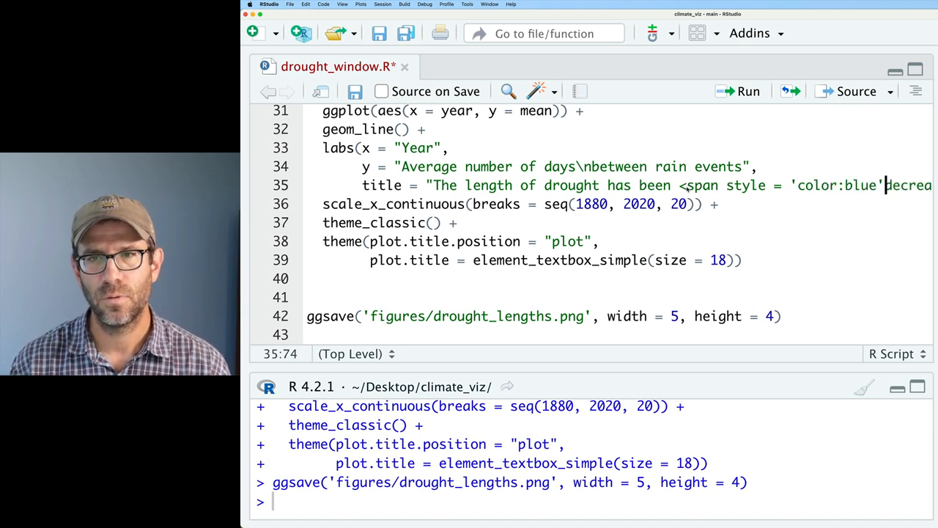
pyautogui.write('decreasing<')
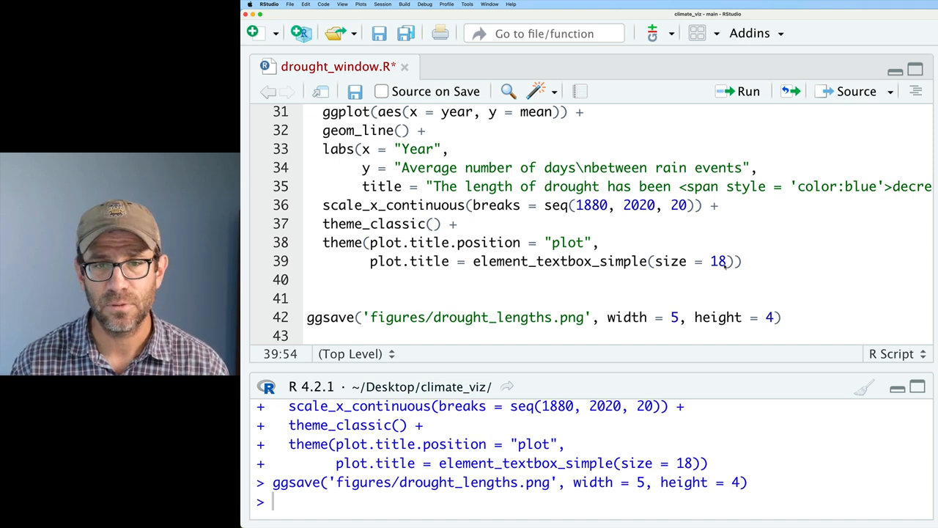
# - Add margin = margin(b=10) to the element_textbox_simple() title
pyautogui.write(', margin =')
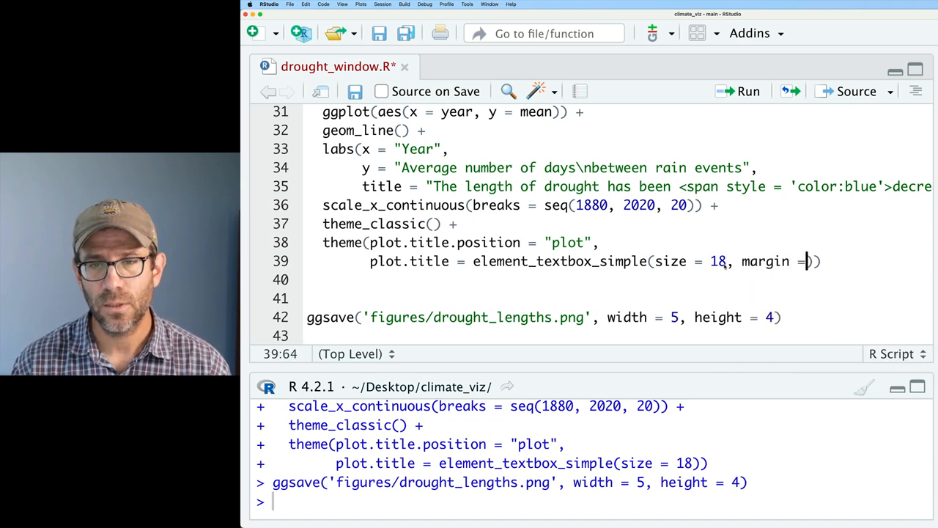
pyautogui.write('margin(b')
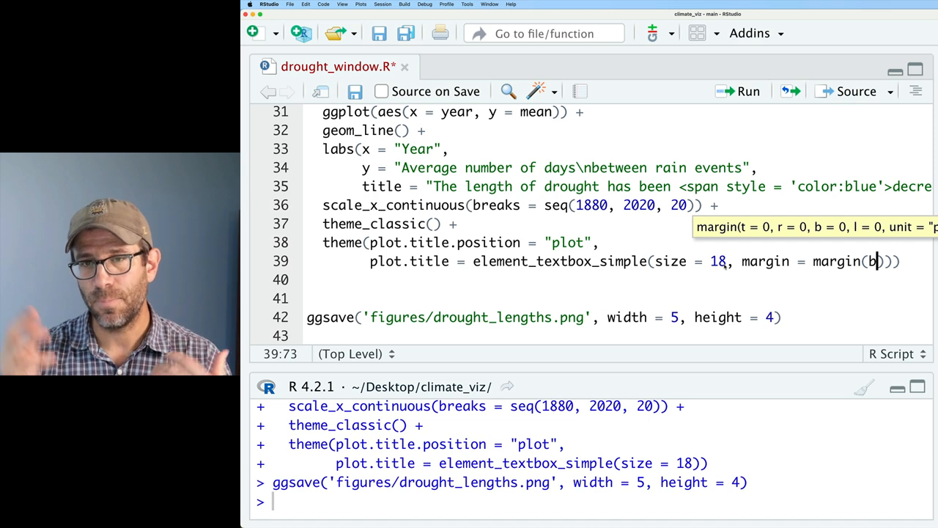
pyautogui.write('=')
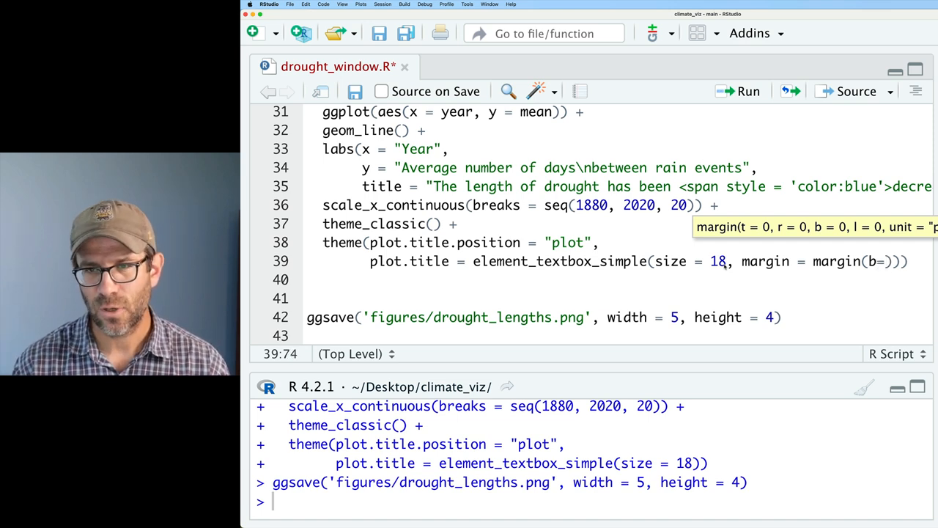
pyautogui.write('10')
pyautogui.write('geom_smooth')
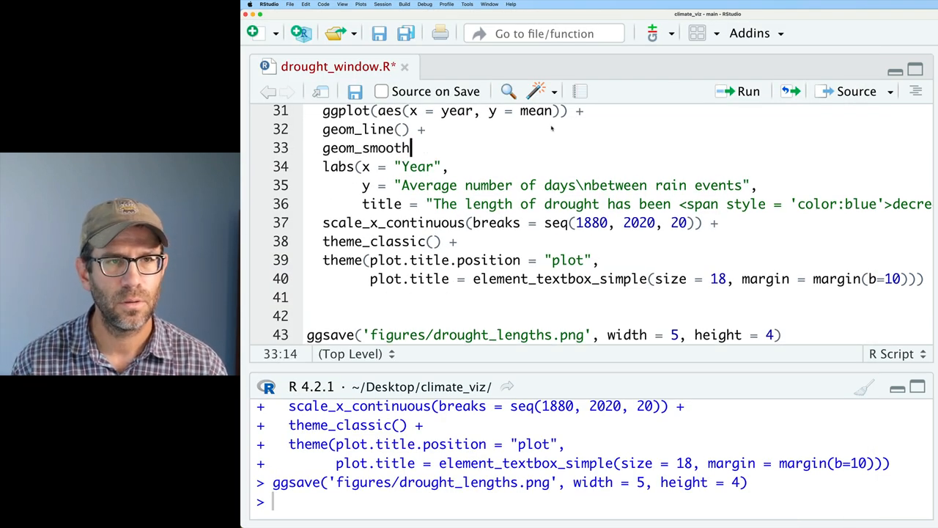
# - Complete the geom_smooth(se = FALSE) layer so the trend line has no confidence band
pyautogui.write('() +')
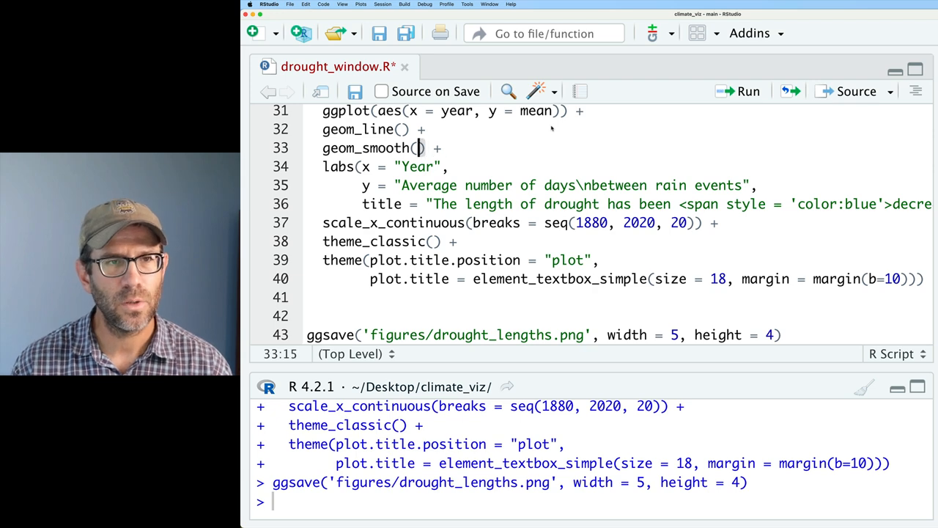
pyautogui.write('se = FALSE')
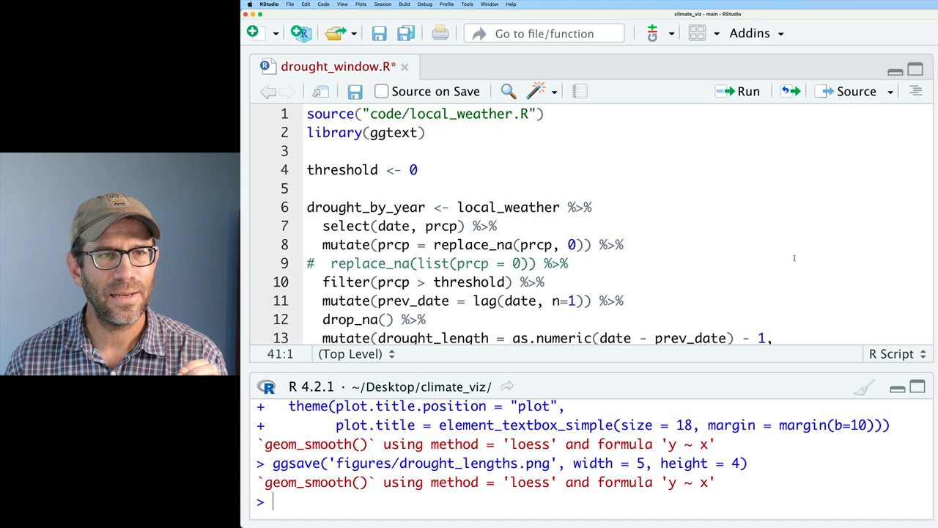
# - Set the rain threshold to 5 and rerun the script, then change it to 10
pyautogui.click(412, 170)
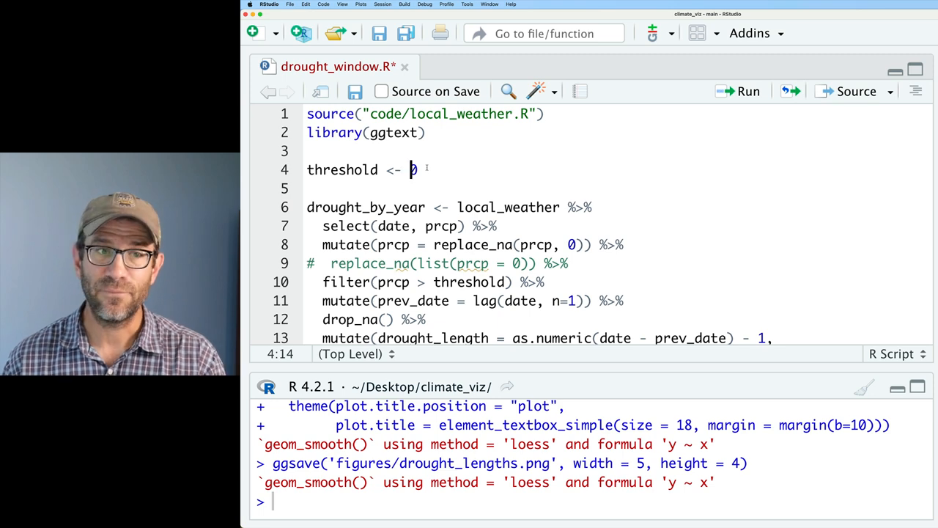
pyautogui.write('5')
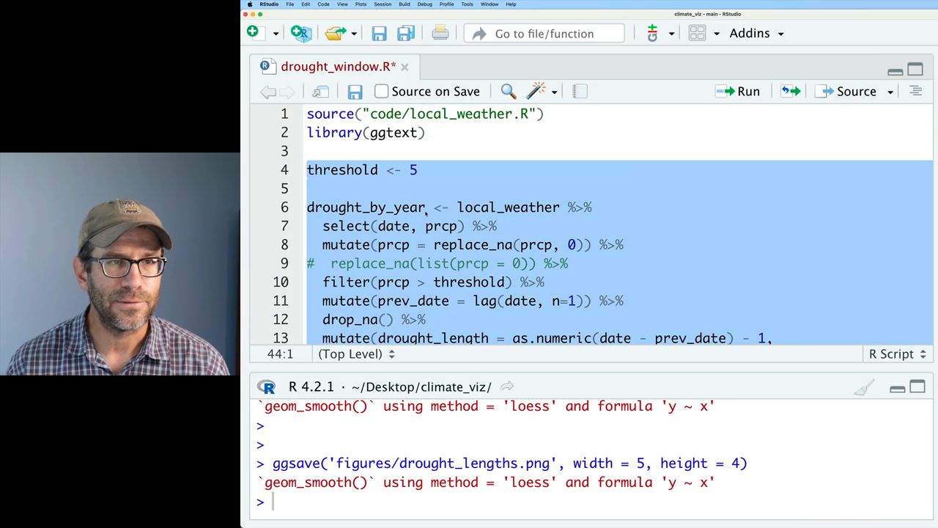
pyautogui.write('1')
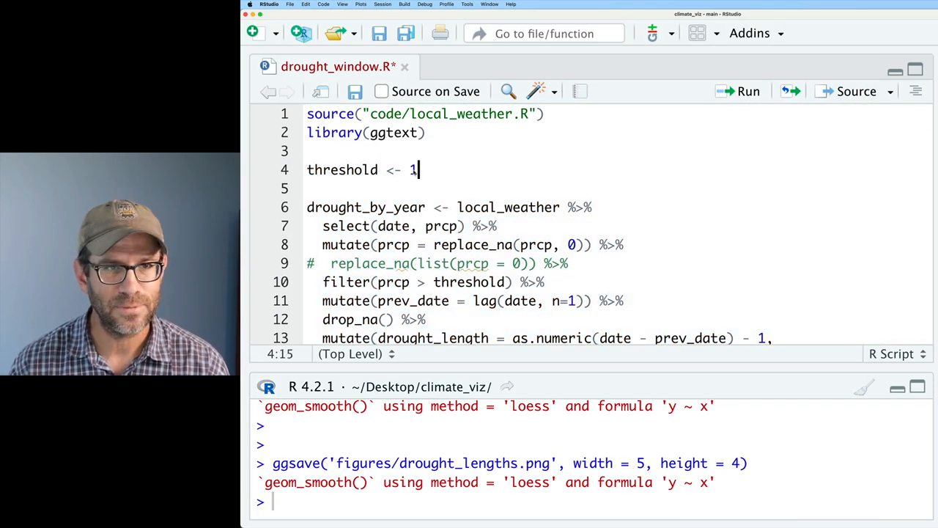
pyautogui.write('0')
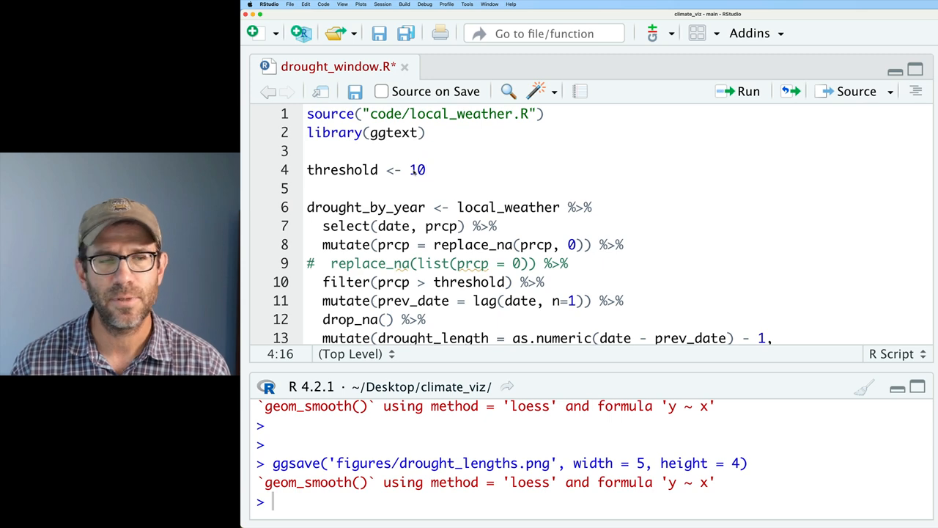